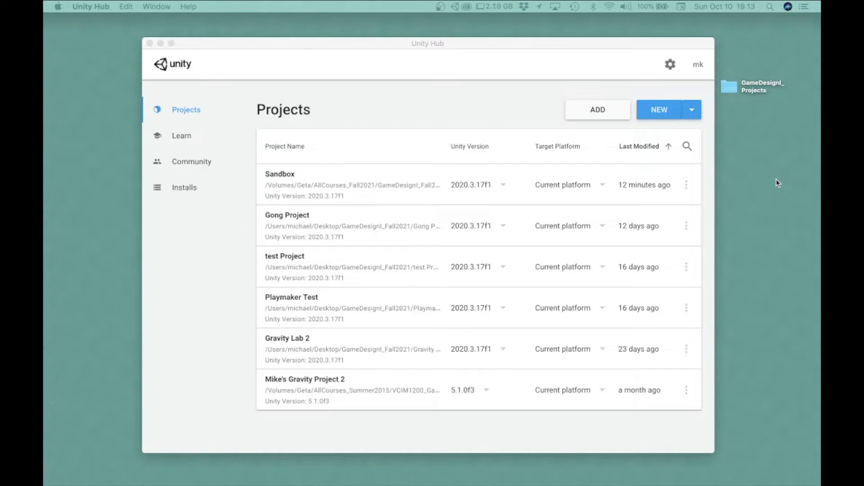
pyautogui.moveTo(760, 201)
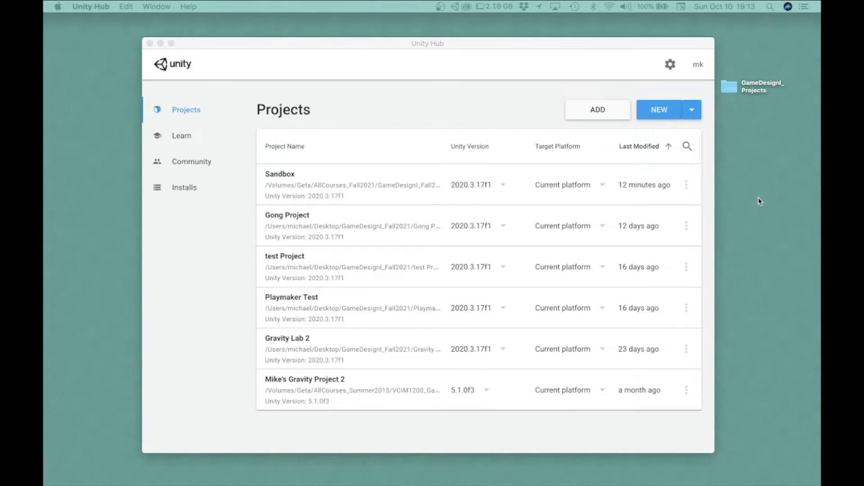
pyautogui.moveTo(529, 129)
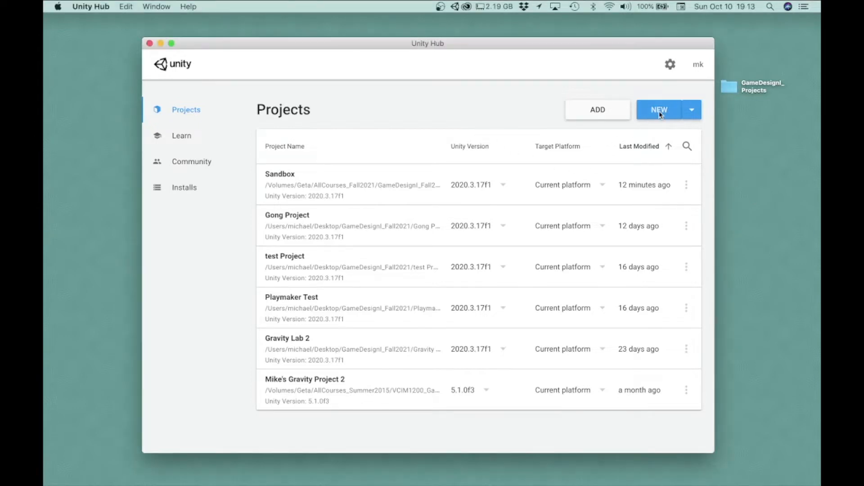
# Step: Create a new 3D Unity project named 'Sandbox' in the default location
pyautogui.click(659, 109)
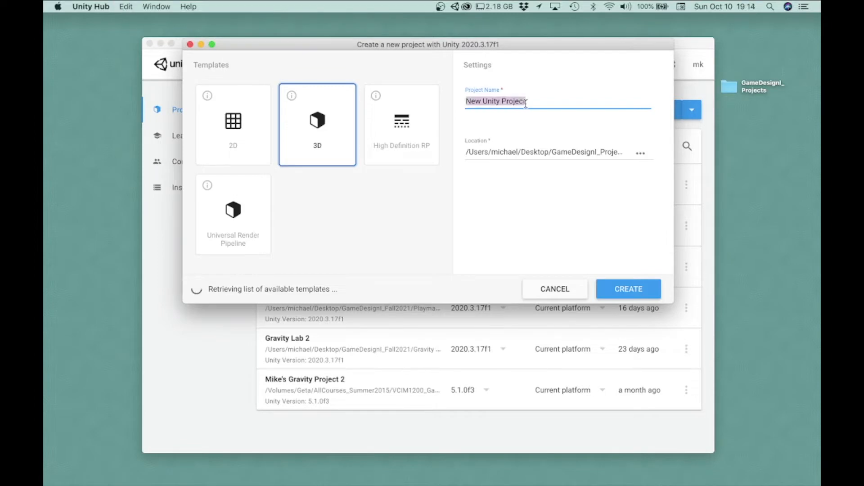
pyautogui.write('Sandb')
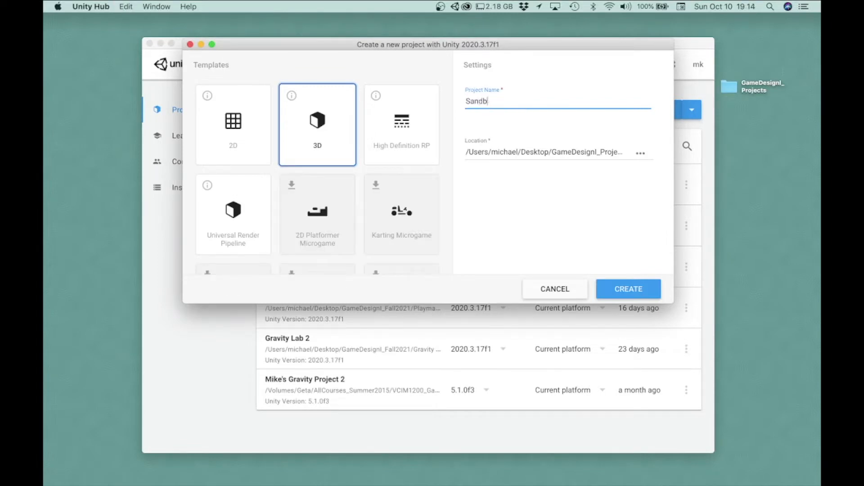
pyautogui.write('ox')
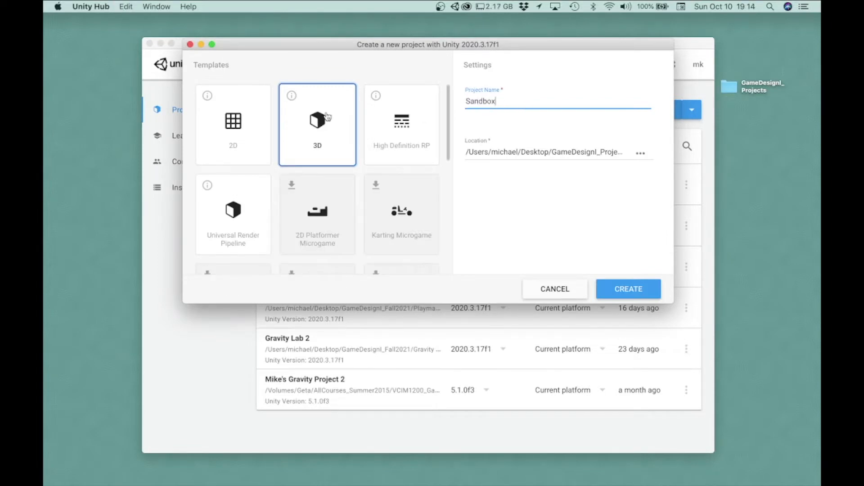
pyautogui.moveTo(333, 121)
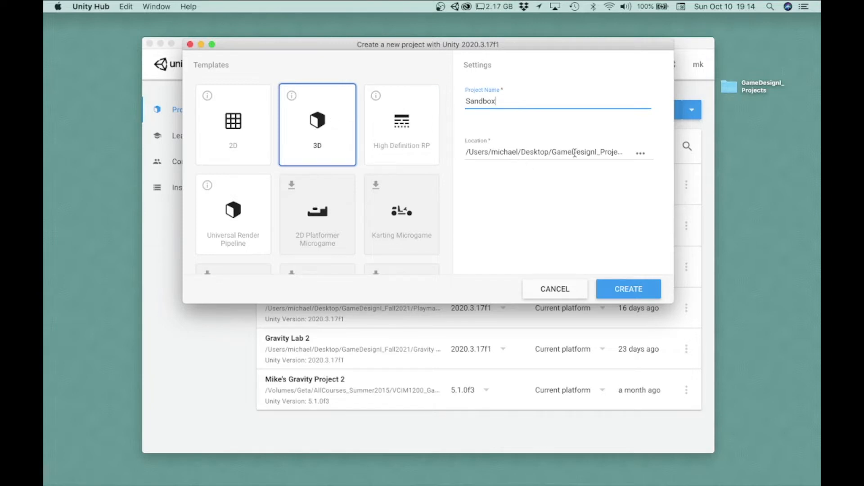
pyautogui.moveTo(597, 158)
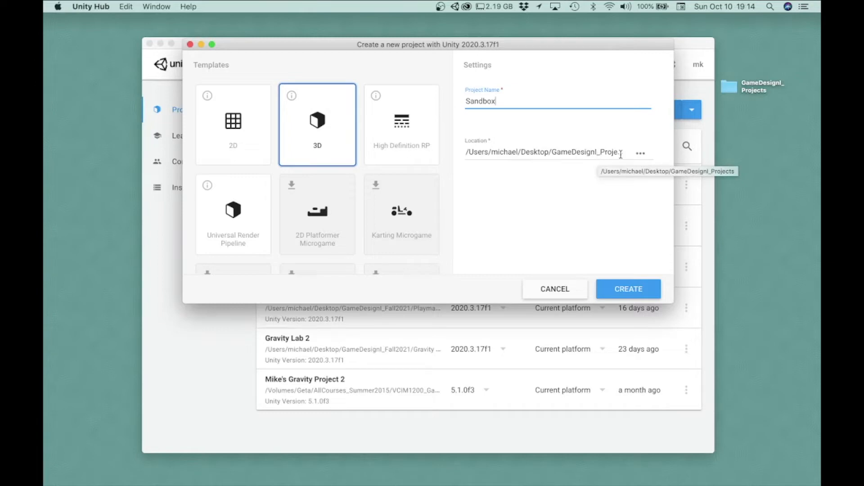
pyautogui.moveTo(583, 198)
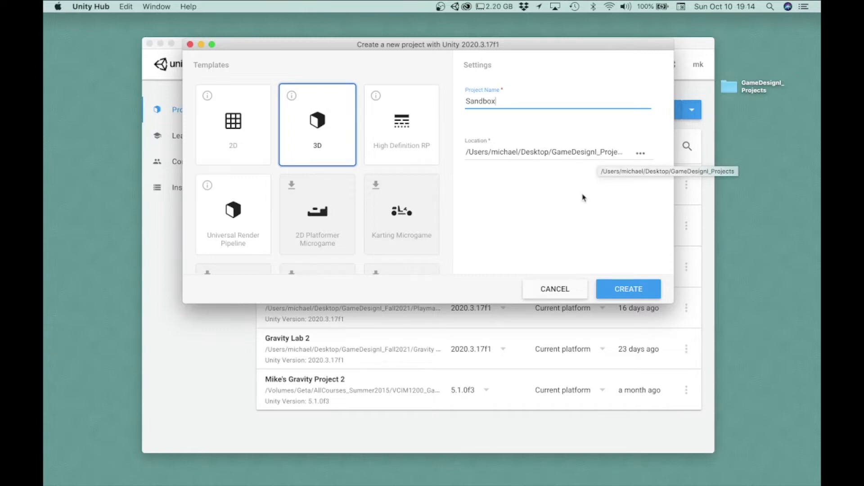
pyautogui.moveTo(587, 211)
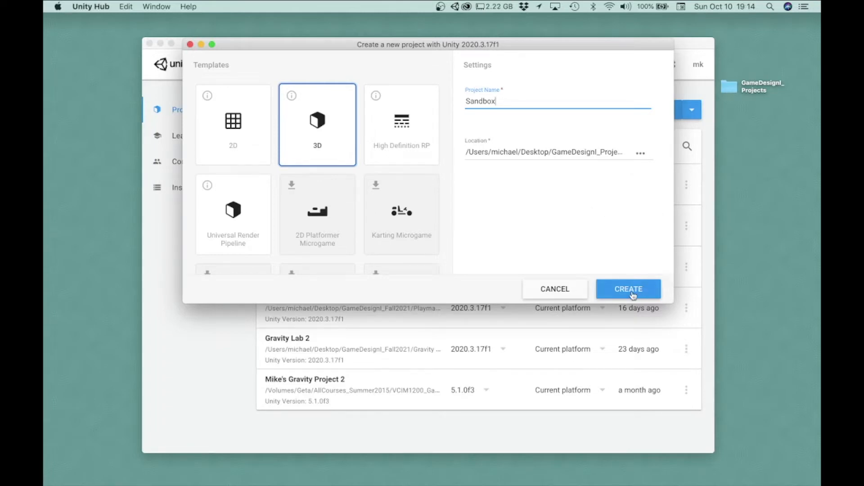
pyautogui.click(628, 289)
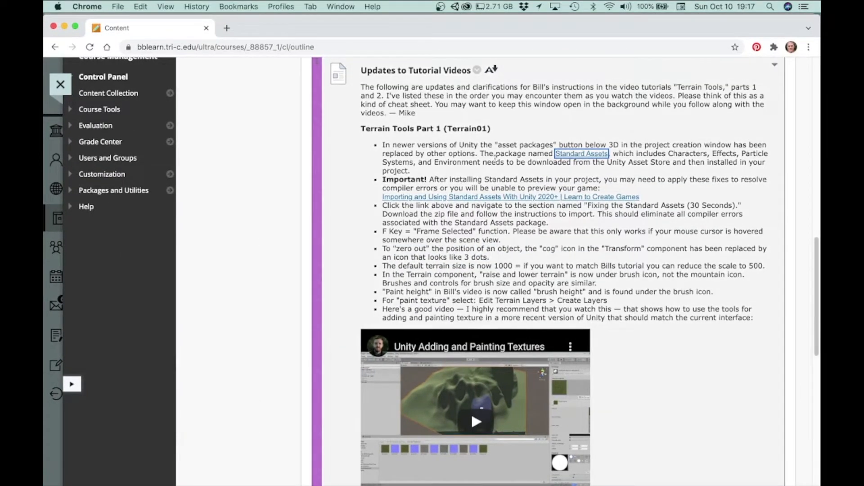
pyautogui.moveTo(486, 138)
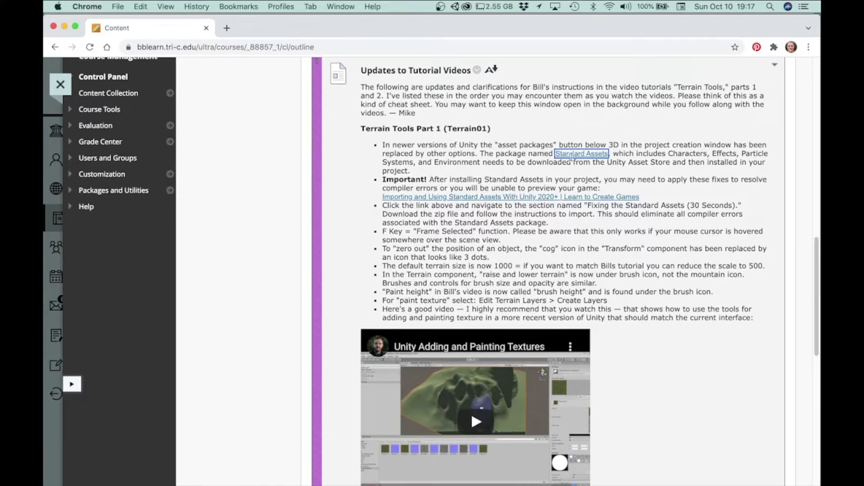
pyautogui.moveTo(580, 162)
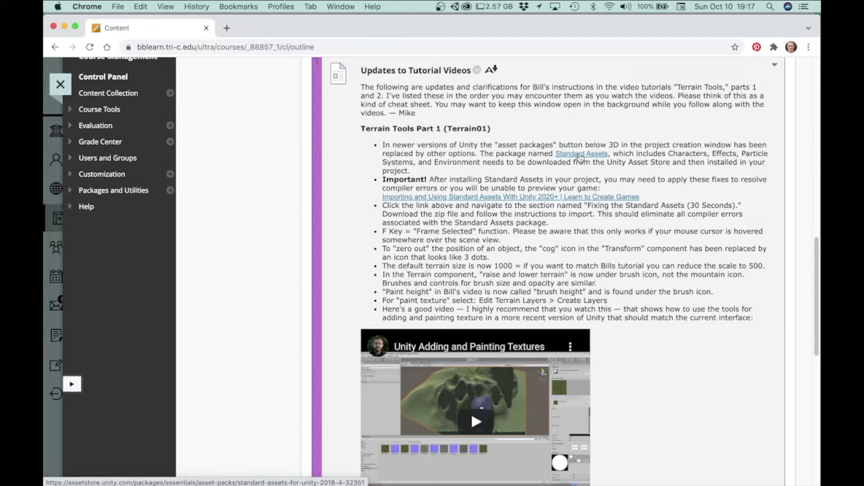
# Step: Follow the Standard Assets link in the 'Updates to Tutorial Videos' notes to its Asset Store page
pyautogui.click(581, 153)
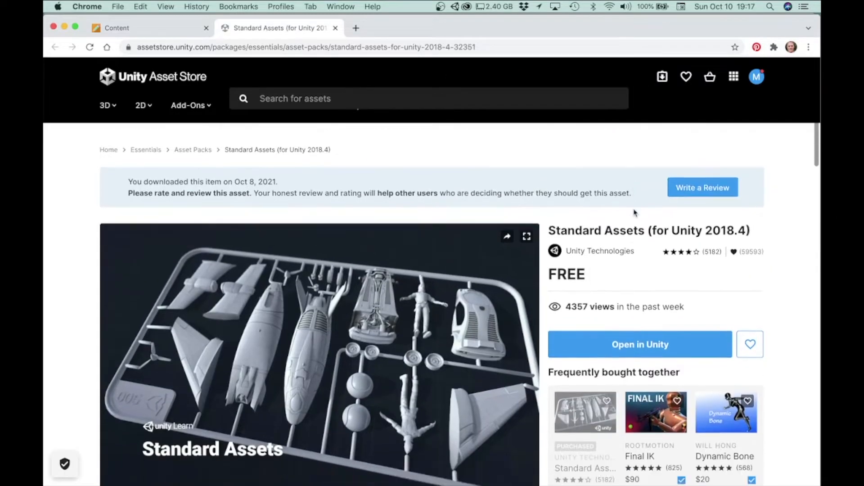
# Step: Open the Standard Assets (for Unity 2018.4) package in Unity from its store page
pyautogui.scroll(-3)
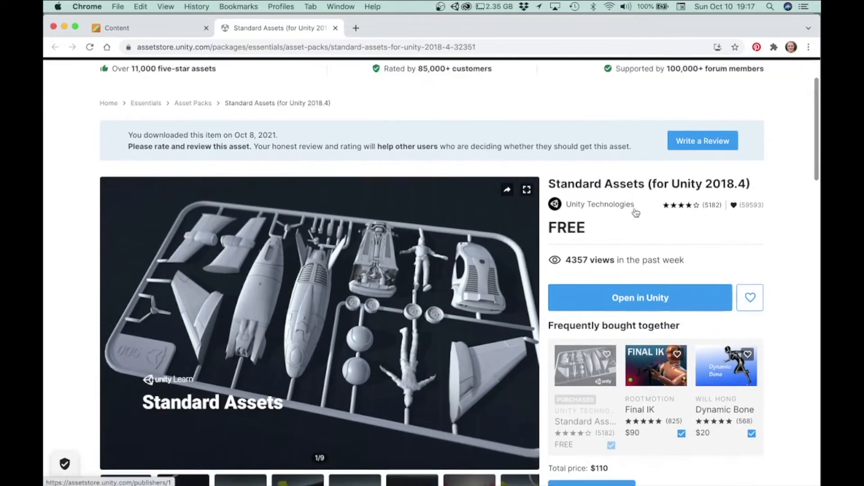
pyautogui.moveTo(616, 279)
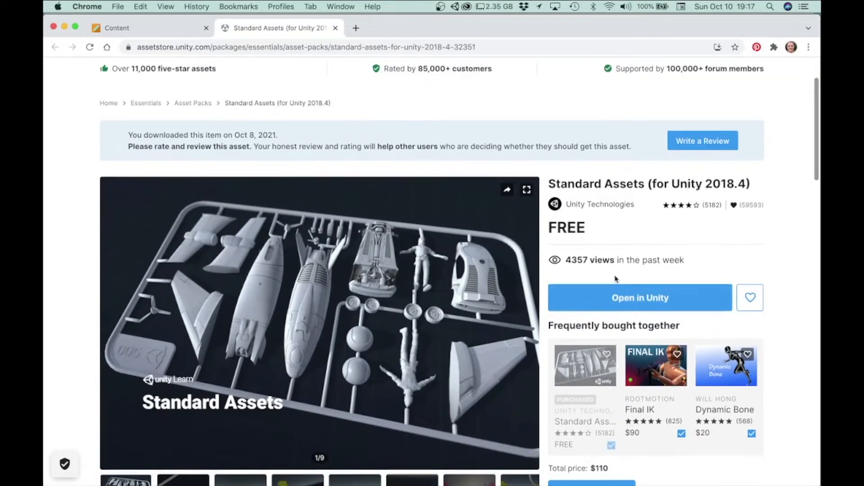
pyautogui.moveTo(625, 291)
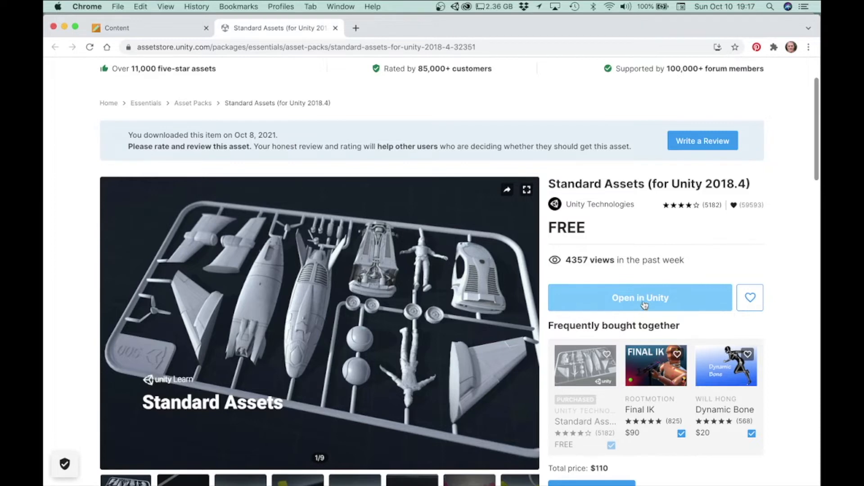
pyautogui.click(640, 298)
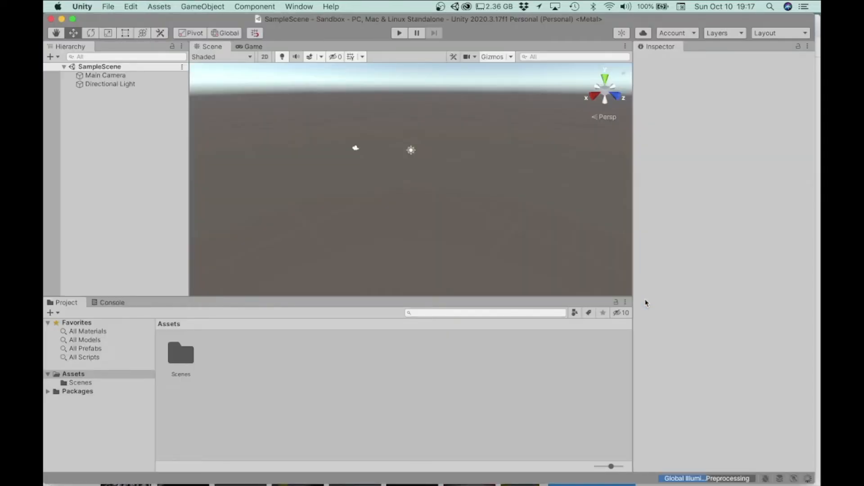
# Step: Show the Standard Assets (for Unity 2018.4) details under My Assets in Package Manager
pyautogui.click(298, 6)
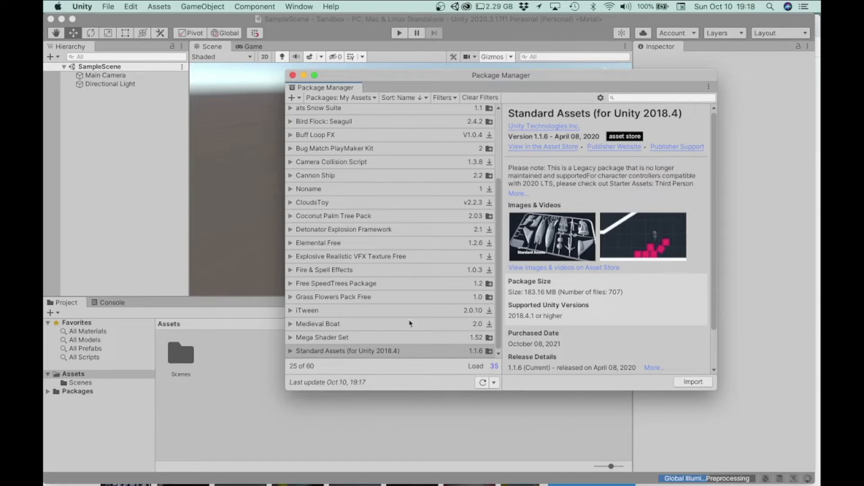
pyautogui.moveTo(424, 315)
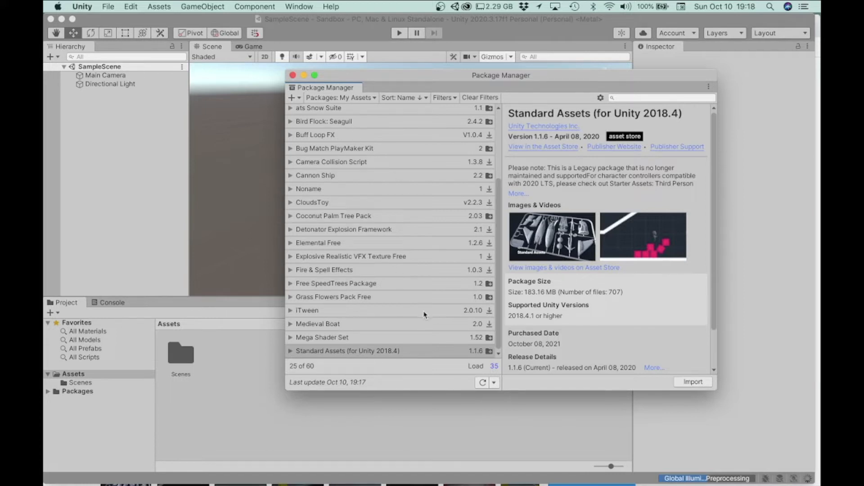
pyautogui.moveTo(409, 284)
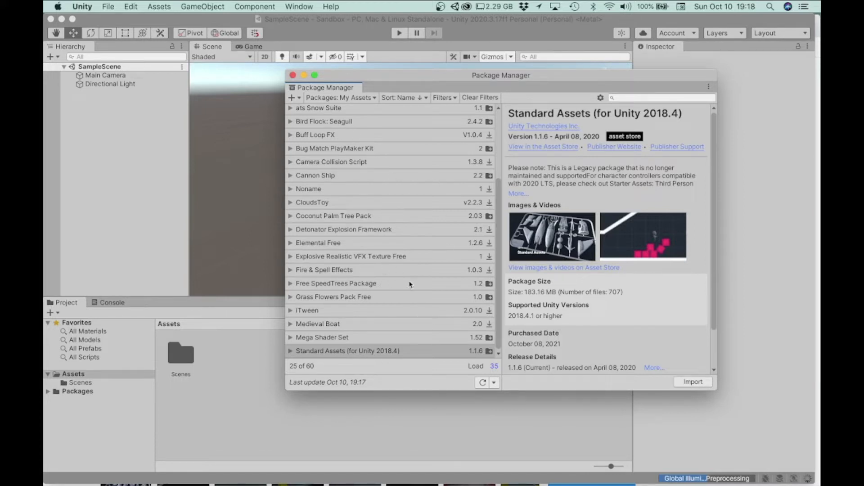
pyautogui.moveTo(408, 166)
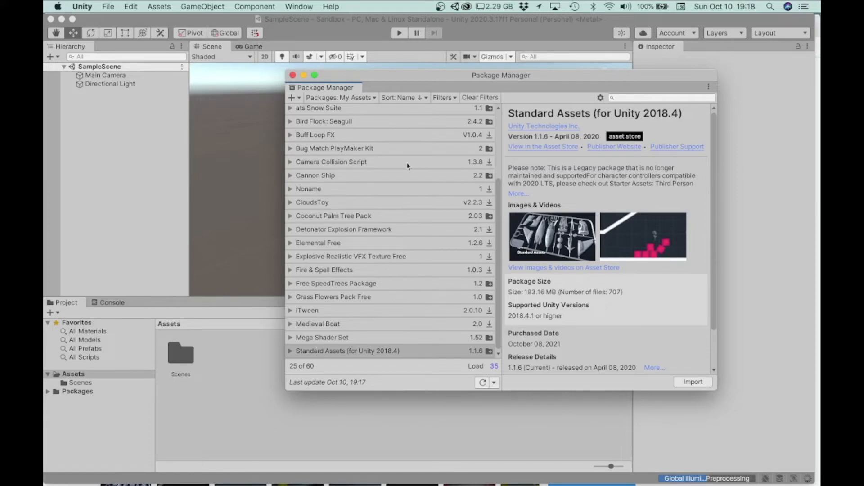
pyautogui.moveTo(445, 209)
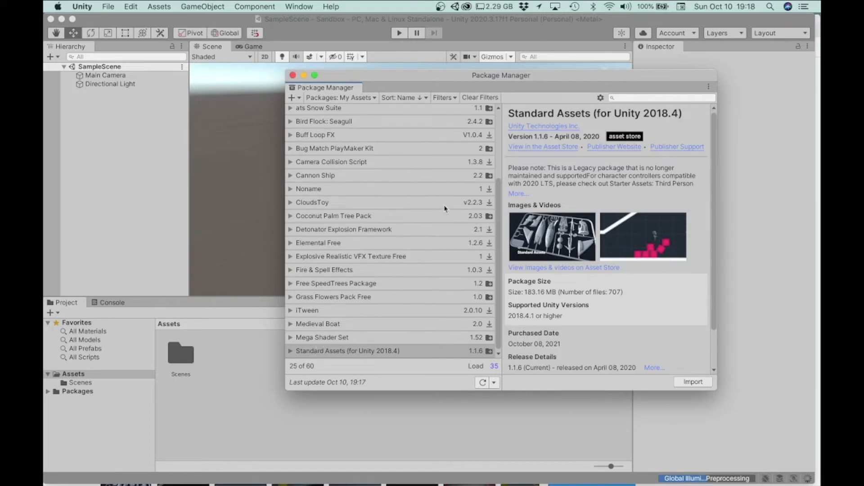
pyautogui.moveTo(402, 196)
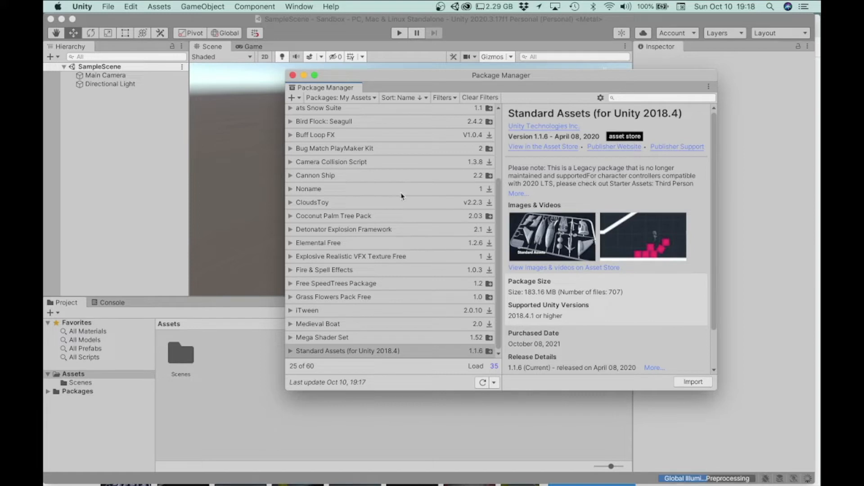
pyautogui.moveTo(295, 358)
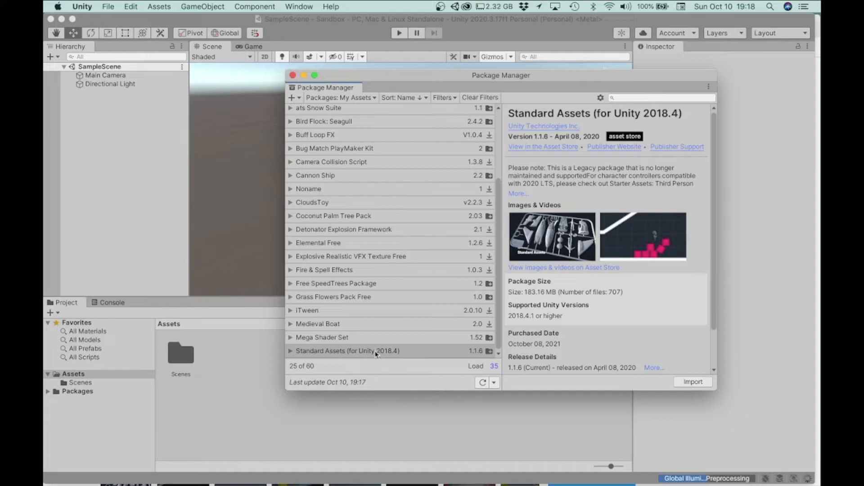
pyautogui.moveTo(692, 384)
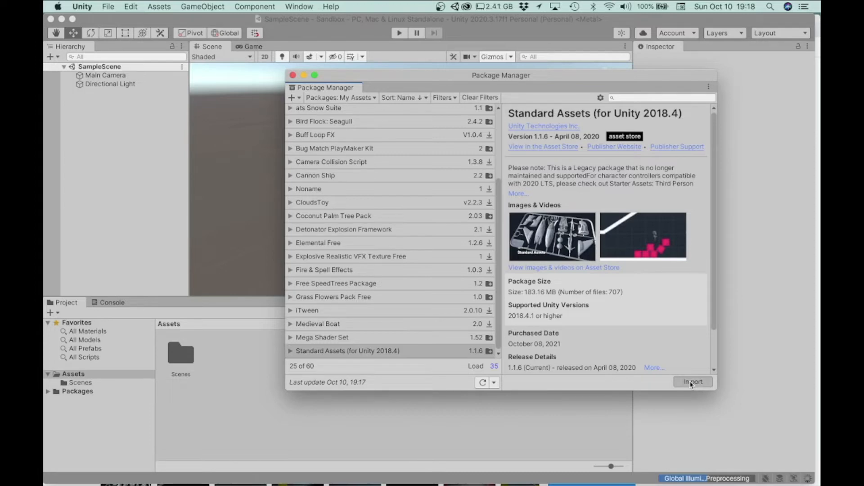
# Step: Import Standard Assets for Unity 2018.4 into the Sandbox project
pyautogui.click(692, 381)
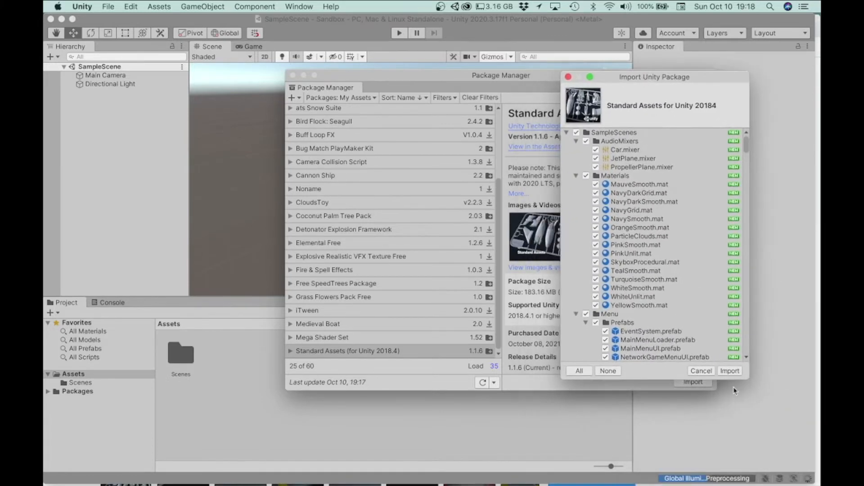
pyautogui.moveTo(702, 370)
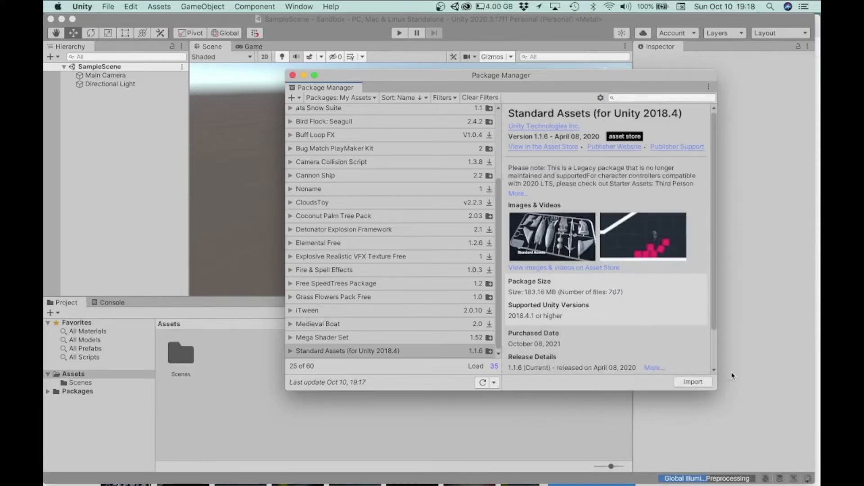
pyautogui.click(693, 382)
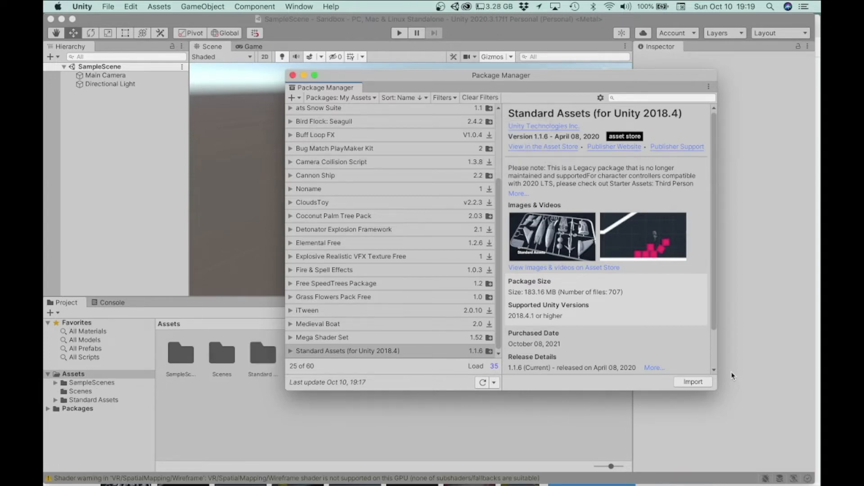
pyautogui.moveTo(579, 402)
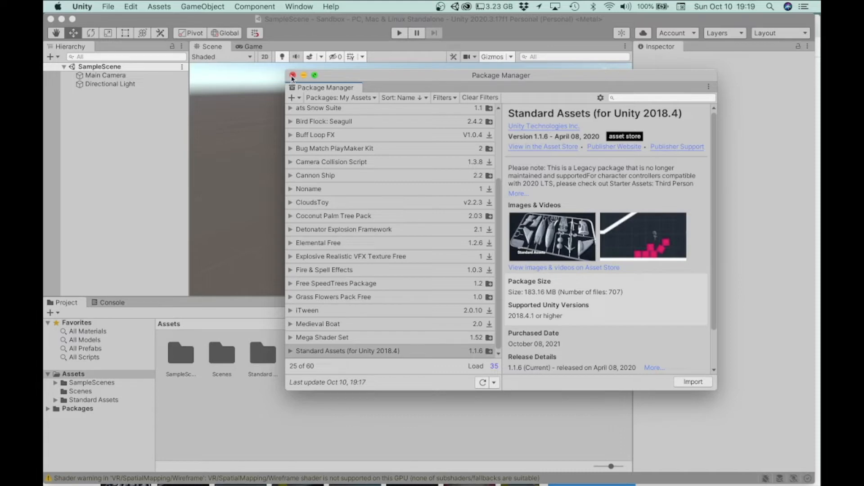
# Step: Close Package Manager and expand Standard Assets to reveal 2D, Cameras, Characters and Environment
pyautogui.click(292, 75)
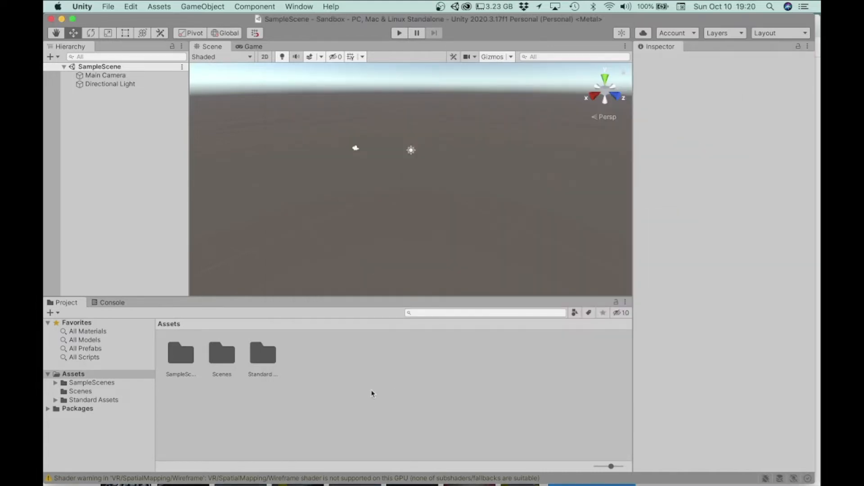
pyautogui.moveTo(102, 409)
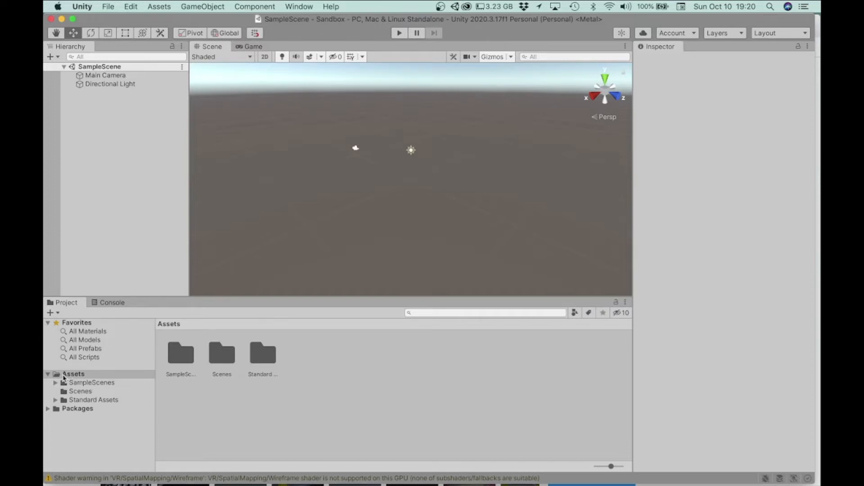
pyautogui.moveTo(113, 380)
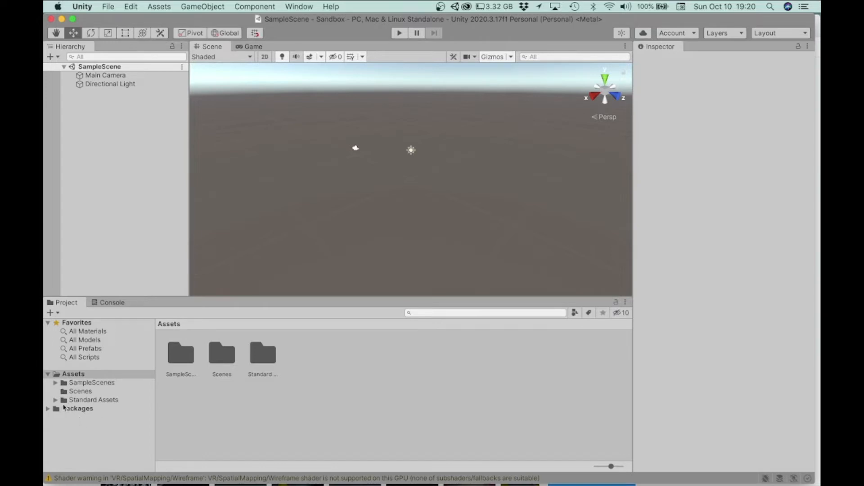
pyautogui.click(56, 400)
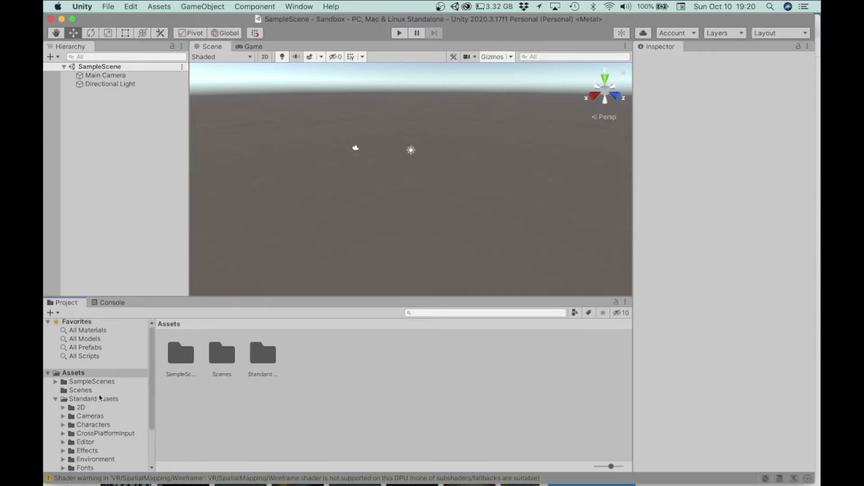
# Step: List FPSController and RigidBodyFPSController from Characters > FirstPersonCharacter > Prefabs in compact list view
pyautogui.scroll(-3)
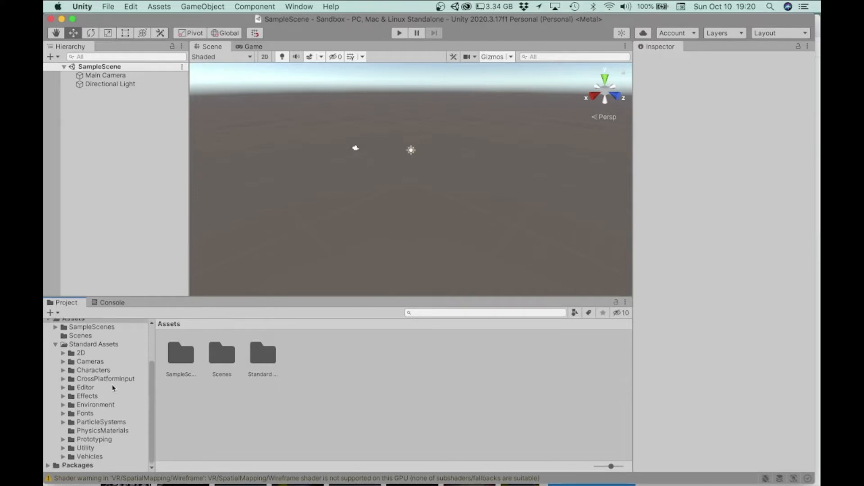
pyautogui.moveTo(104, 372)
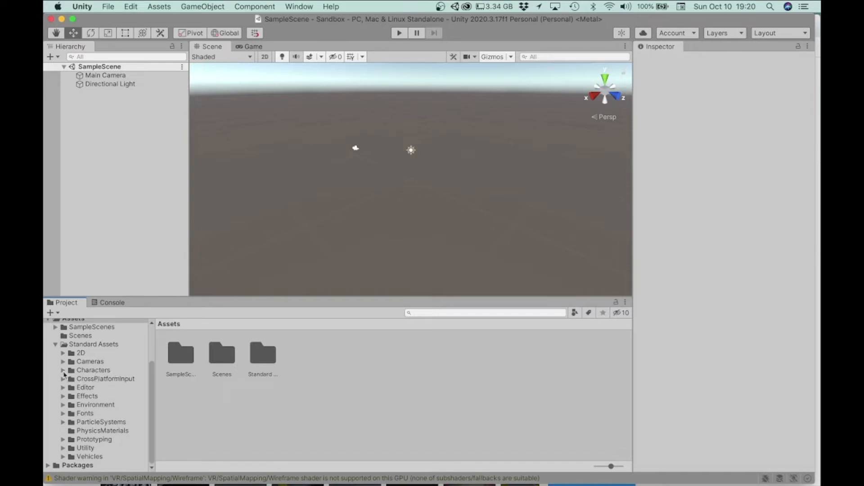
pyautogui.click(63, 370)
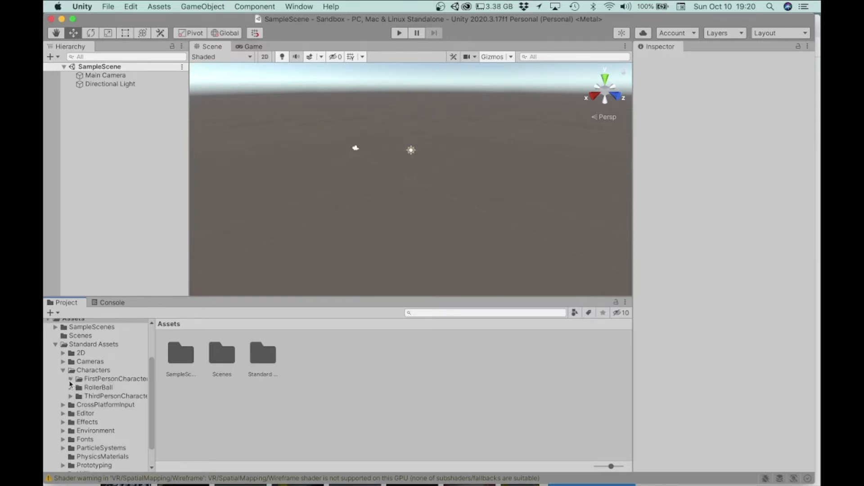
pyautogui.click(72, 379)
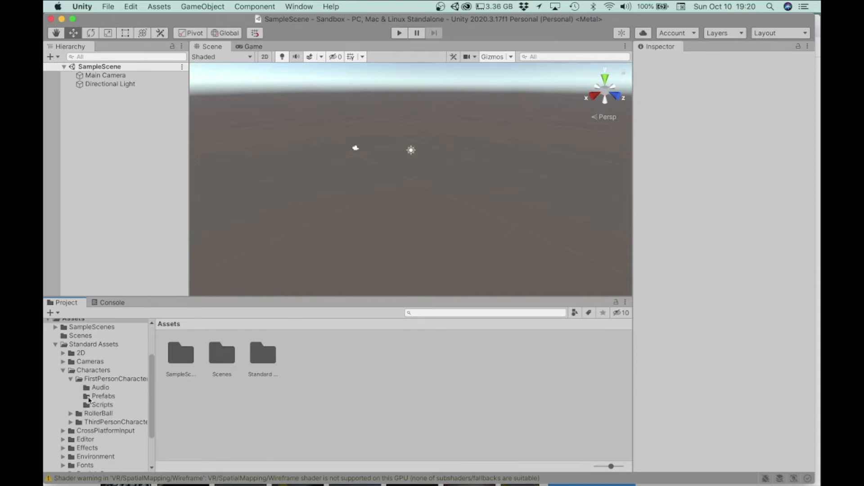
pyautogui.click(105, 397)
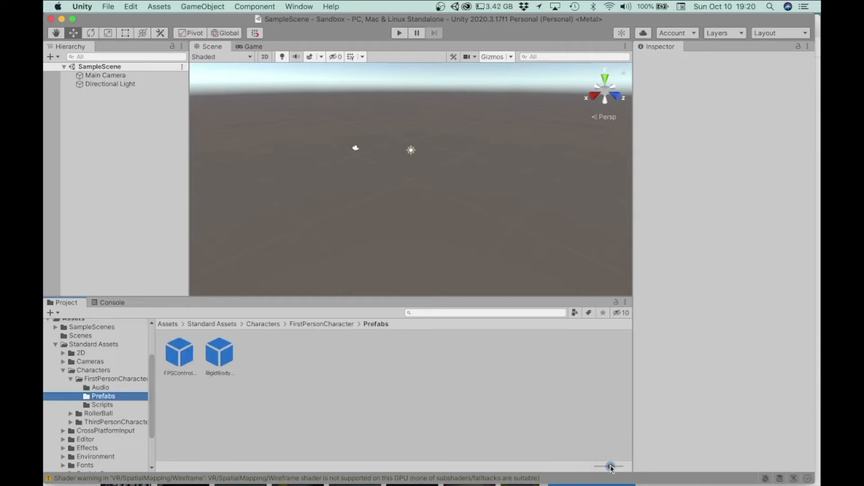
pyautogui.moveTo(611, 467); pyautogui.dragTo(595, 466)
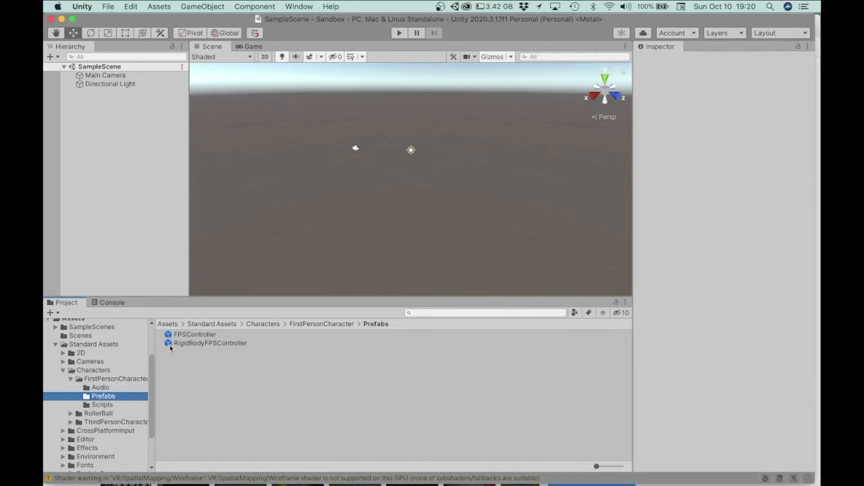
pyautogui.moveTo(168, 335)
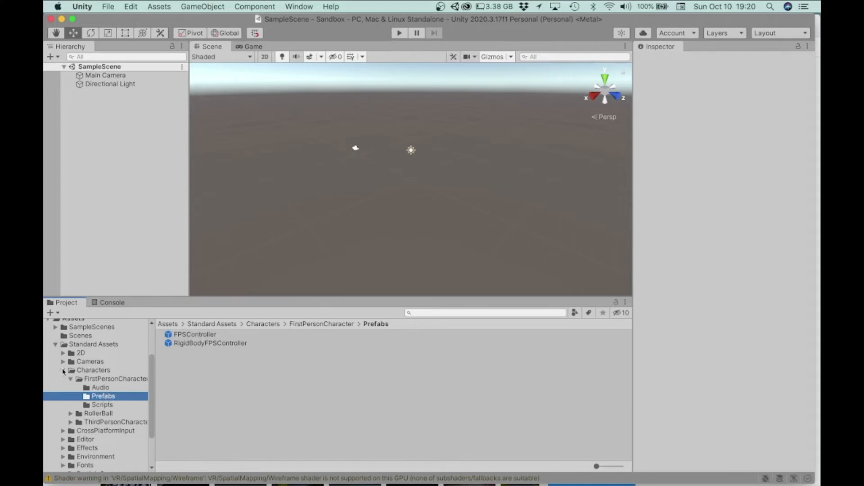
# Step: Collapse Characters and the Assets tree, leaving only Favorites, Assets and Packages
pyautogui.click(64, 370)
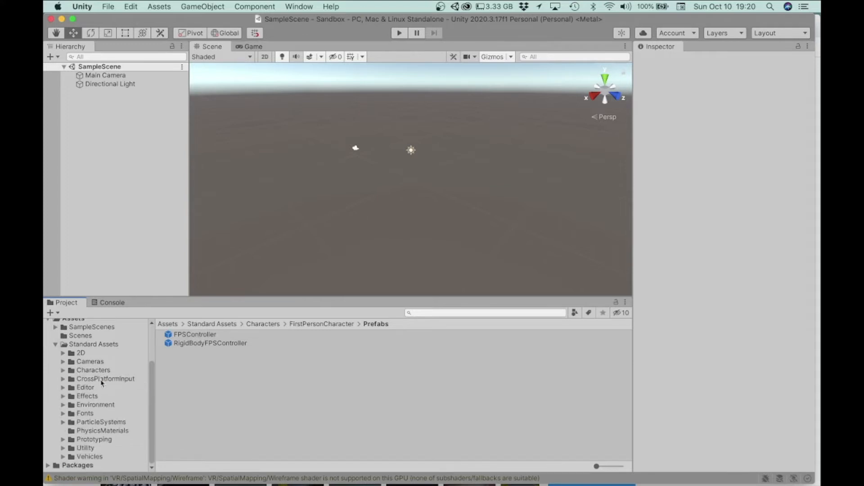
pyautogui.moveTo(107, 407)
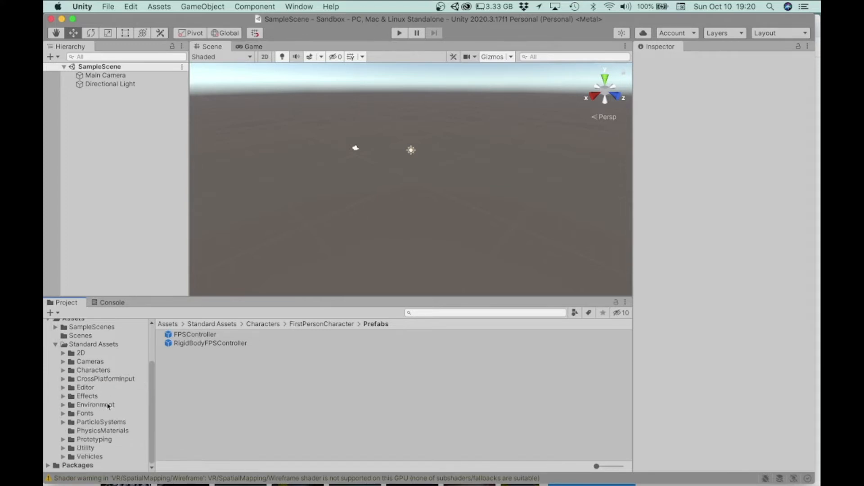
pyautogui.moveTo(118, 422)
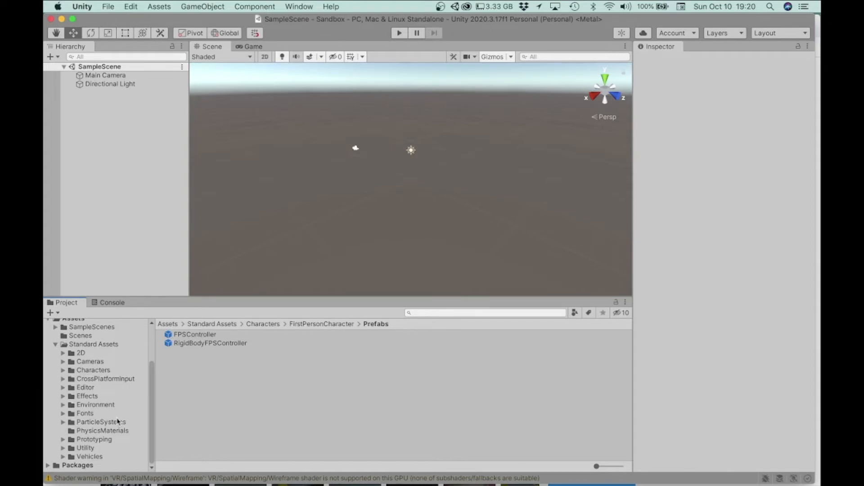
pyautogui.click(63, 370)
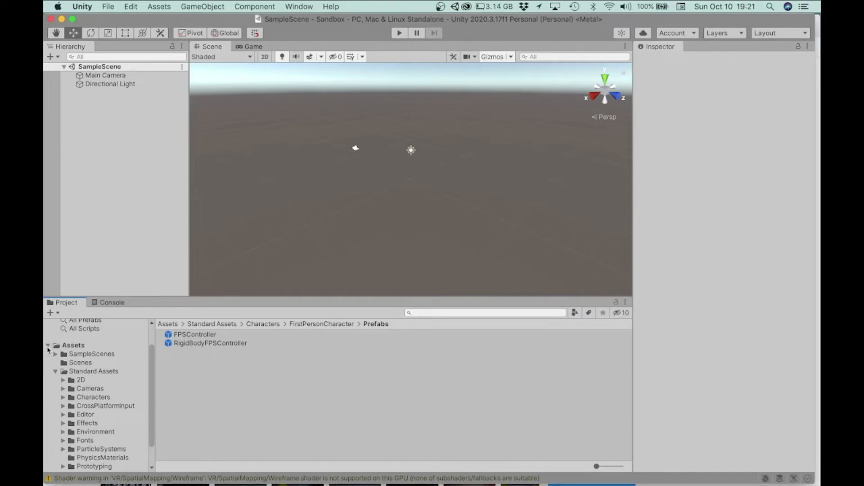
pyautogui.click(51, 345)
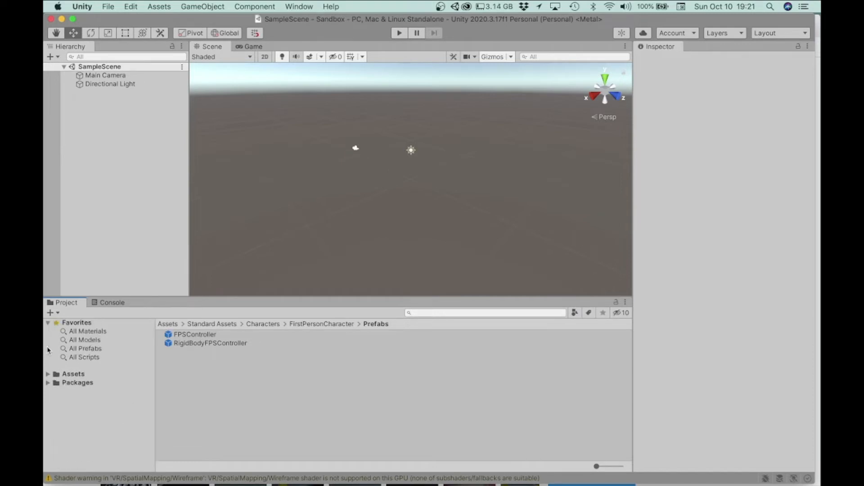
pyautogui.moveTo(88, 386)
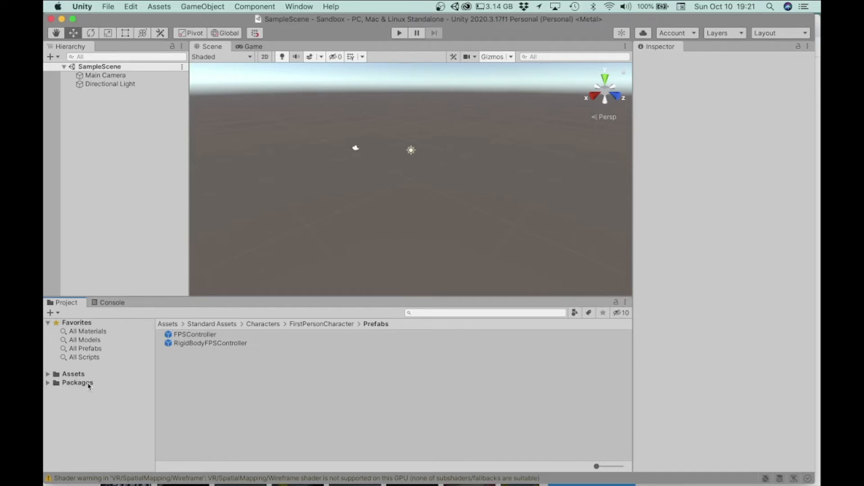
pyautogui.moveTo(113, 391)
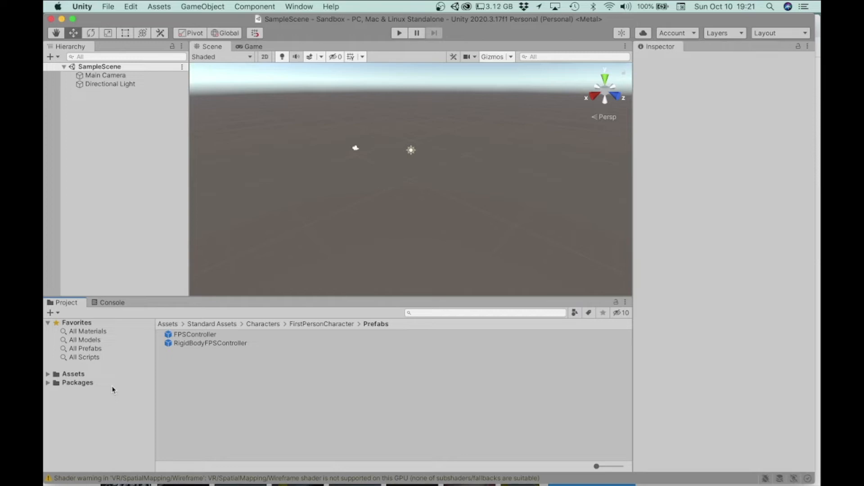
pyautogui.moveTo(234, 385)
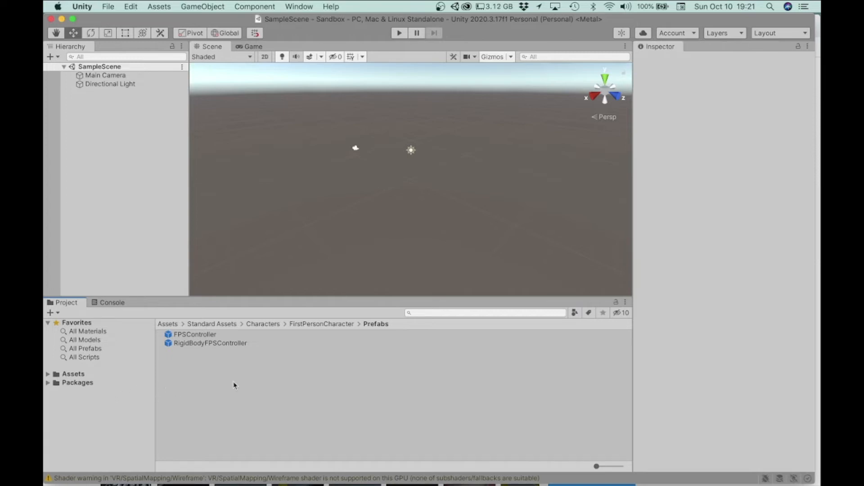
pyautogui.moveTo(254, 388)
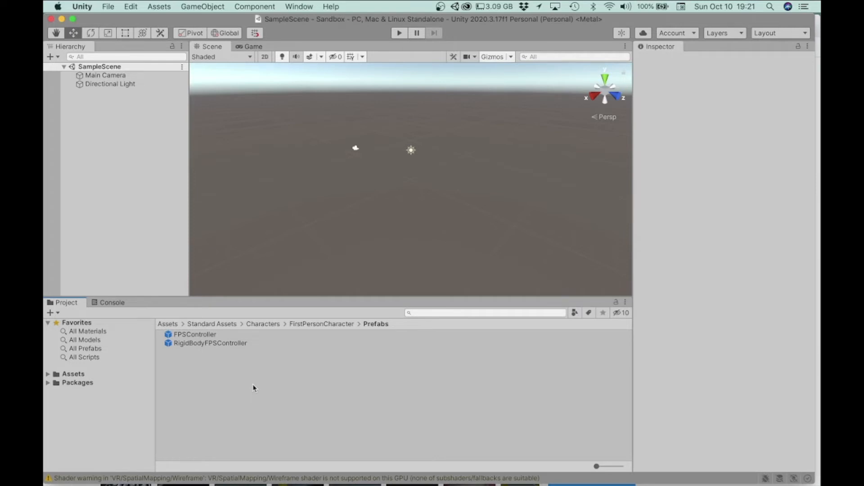
pyautogui.moveTo(235, 406)
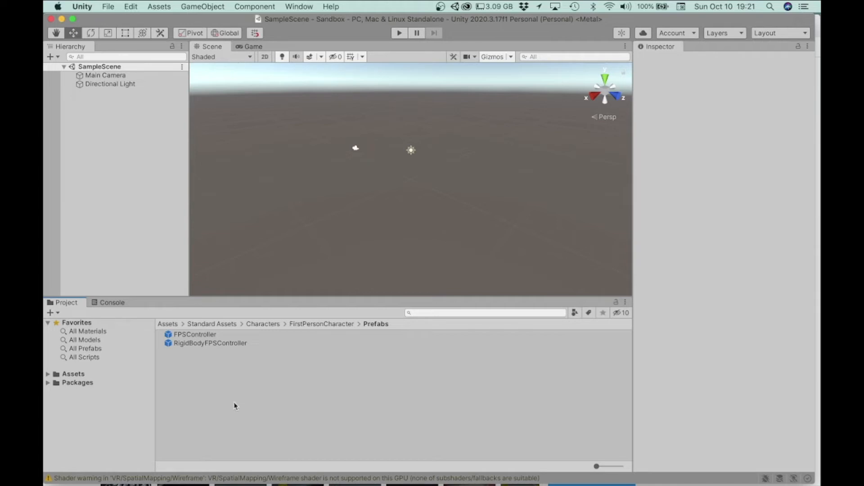
pyautogui.moveTo(125, 316)
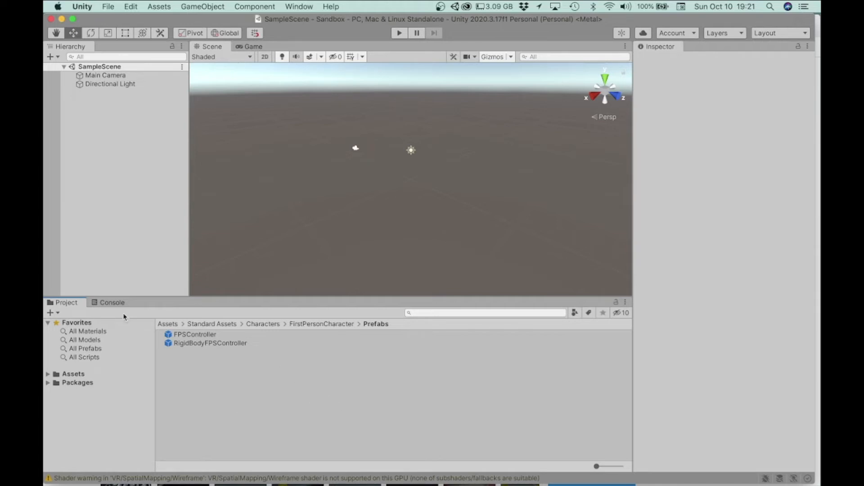
pyautogui.click(112, 303)
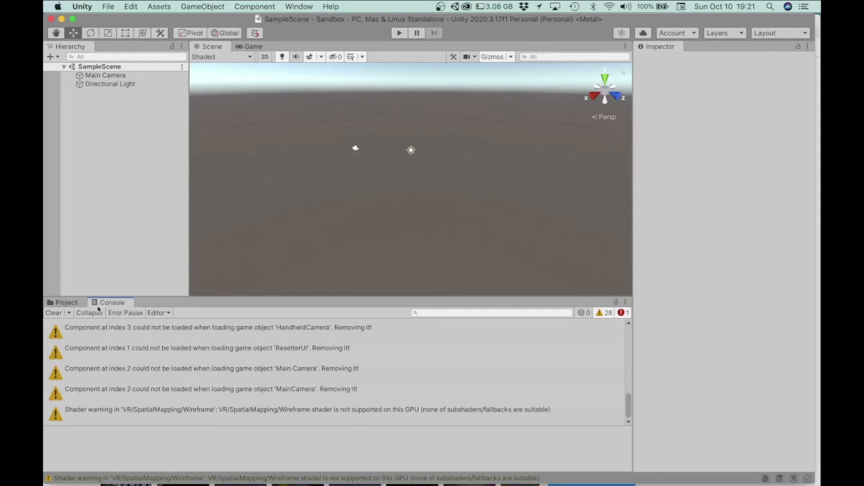
pyautogui.moveTo(226, 359)
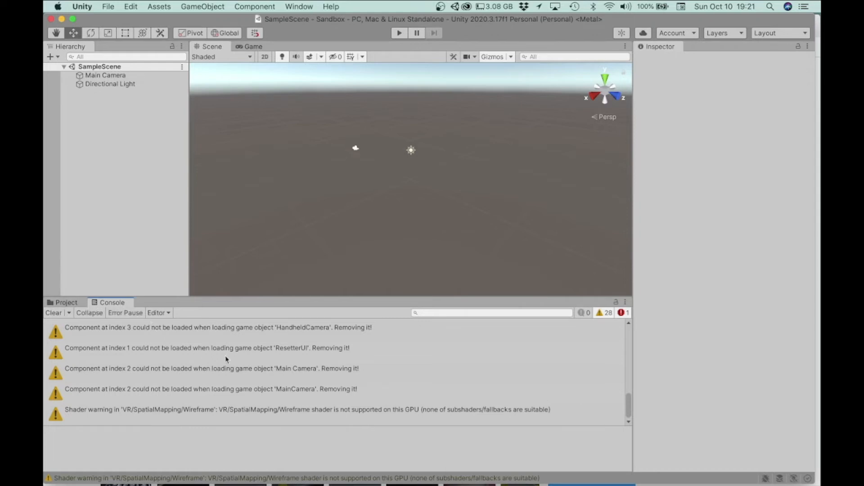
pyautogui.moveTo(235, 353)
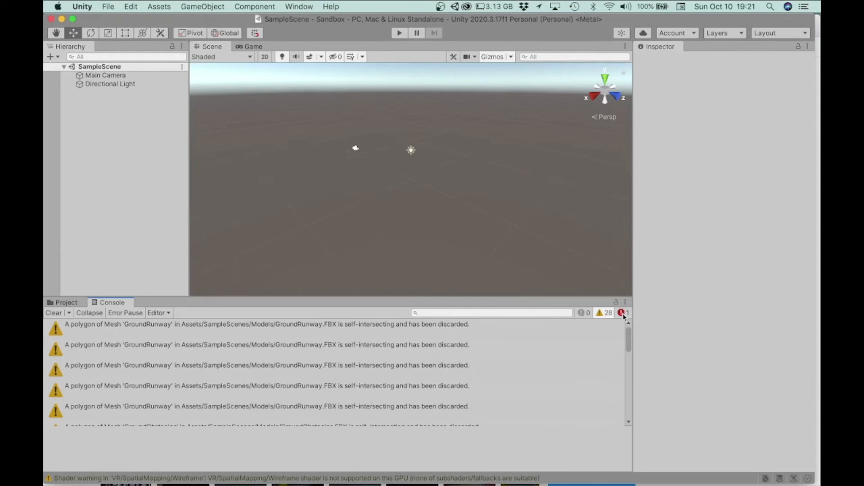
pyautogui.scroll(-3)
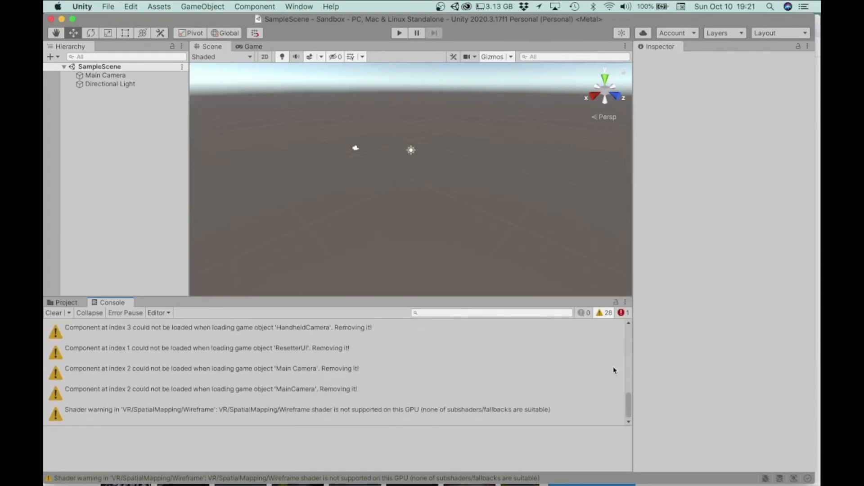
pyautogui.moveTo(622, 363)
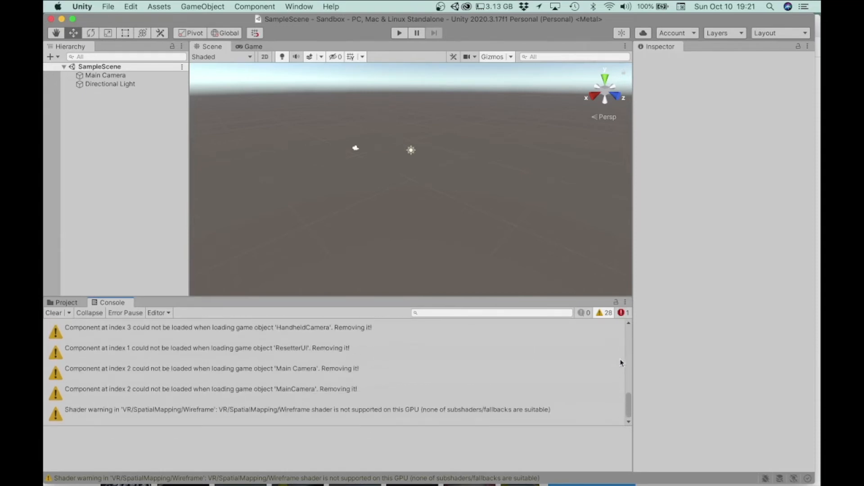
pyautogui.moveTo(492, 370)
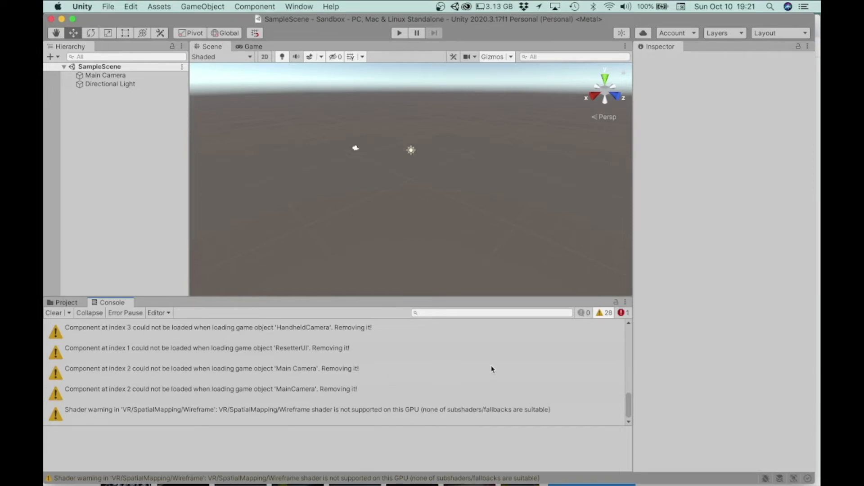
pyautogui.click(66, 302)
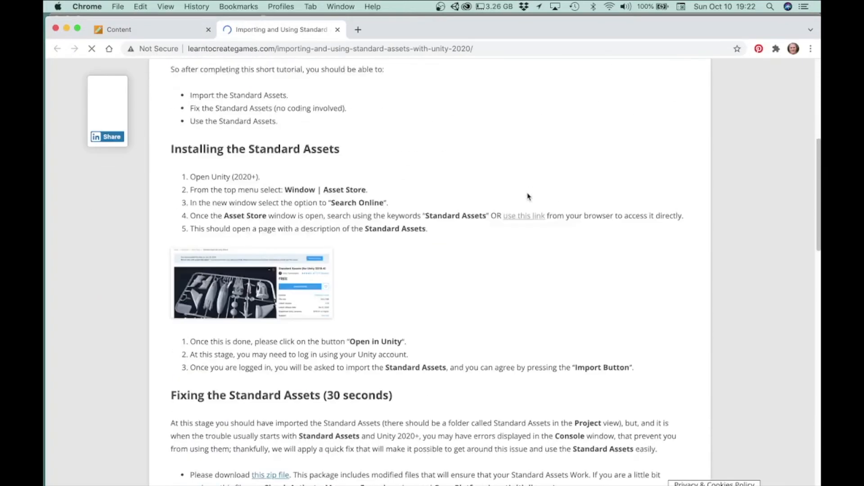
# Step: Download StandardAssetsFix.unitypackage via the 'Fixing the Standard Assets' zip link
pyautogui.scroll(-3)
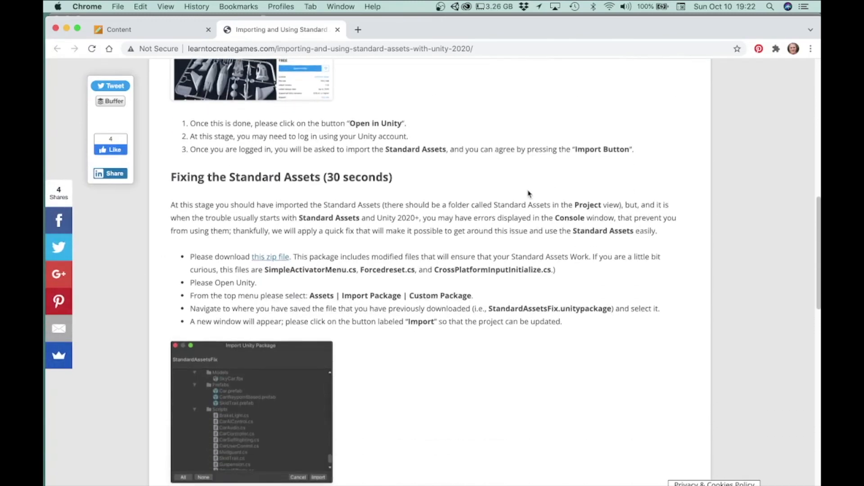
pyautogui.scroll(-3)
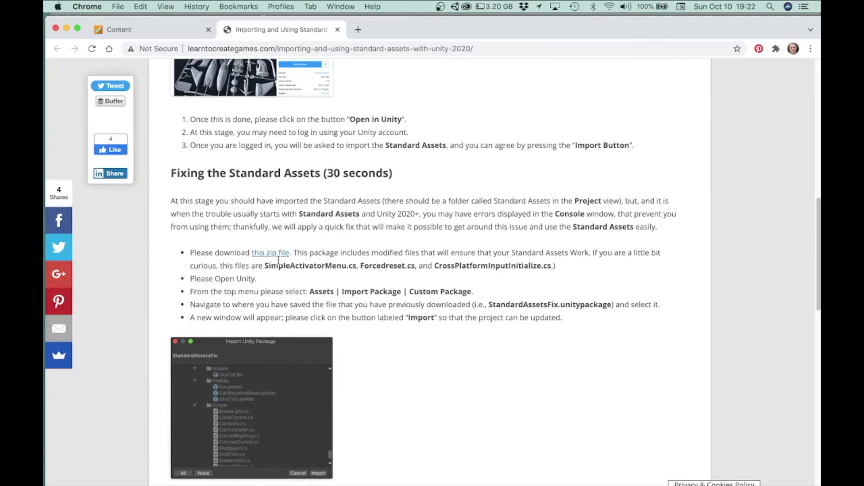
pyautogui.click(270, 253)
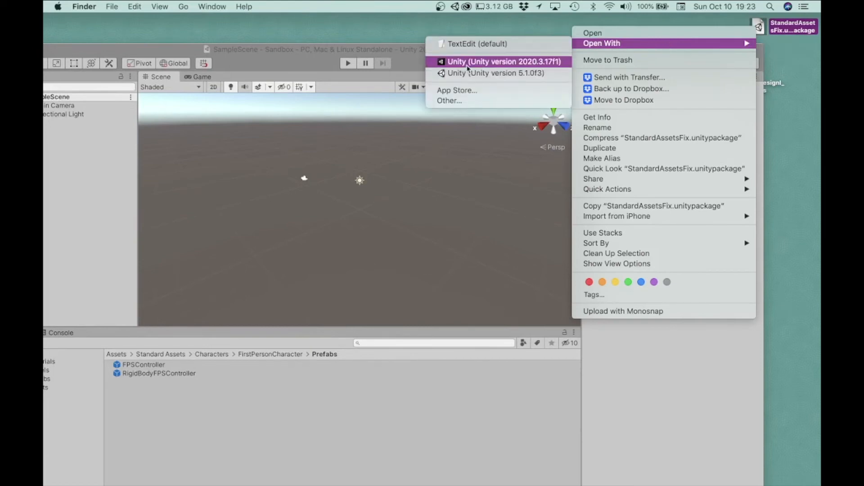
pyautogui.moveTo(484, 65)
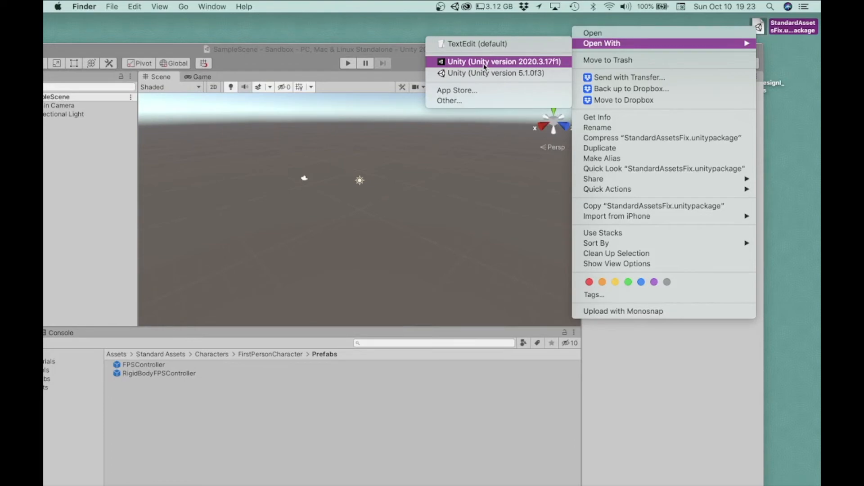
# Step: Open StandardAssetsFix.unitypackage with Unity 2020.3.17f1 and import its fixed files
pyautogui.click(507, 62)
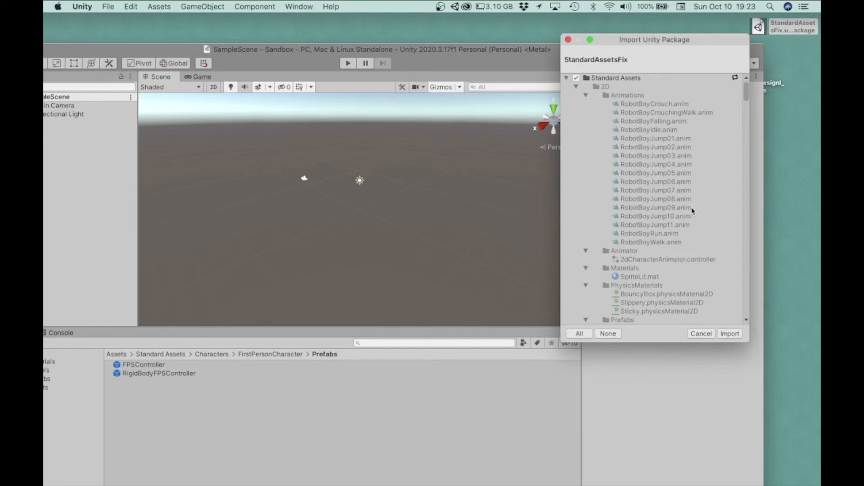
pyautogui.click(729, 333)
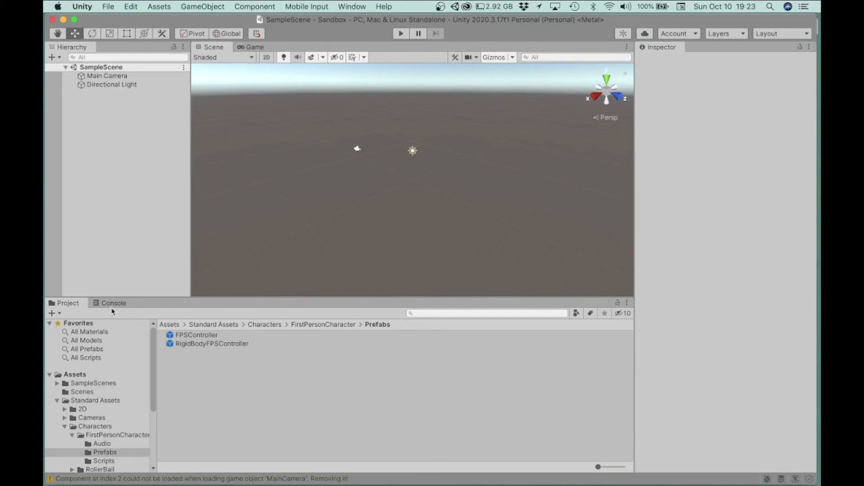
# Step: Confirm the console shows only warnings, then return to the Standard Assets folder
pyautogui.click(113, 302)
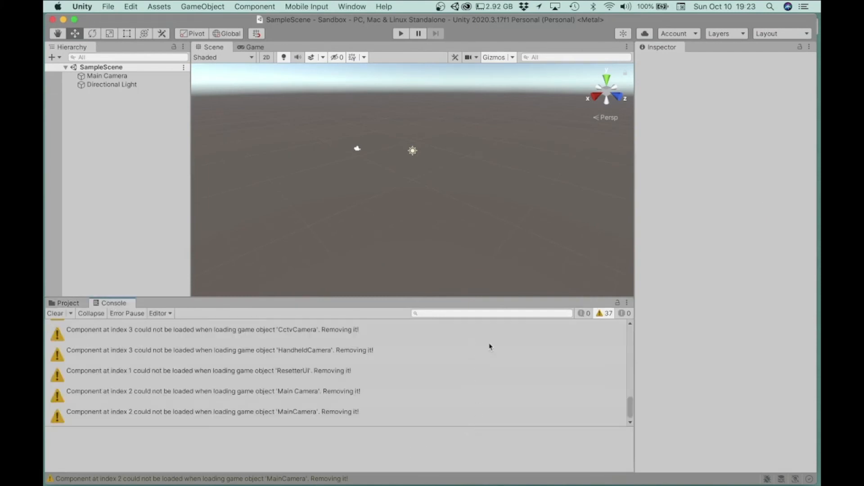
pyautogui.moveTo(224, 385)
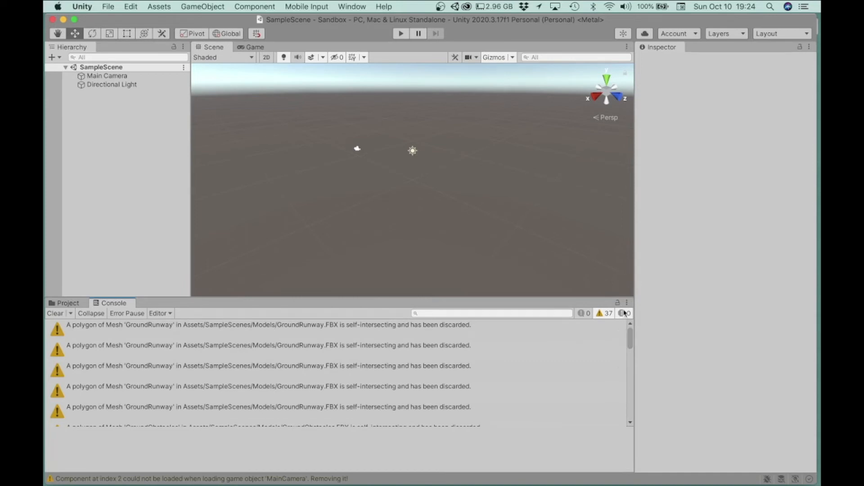
pyautogui.moveTo(623, 317)
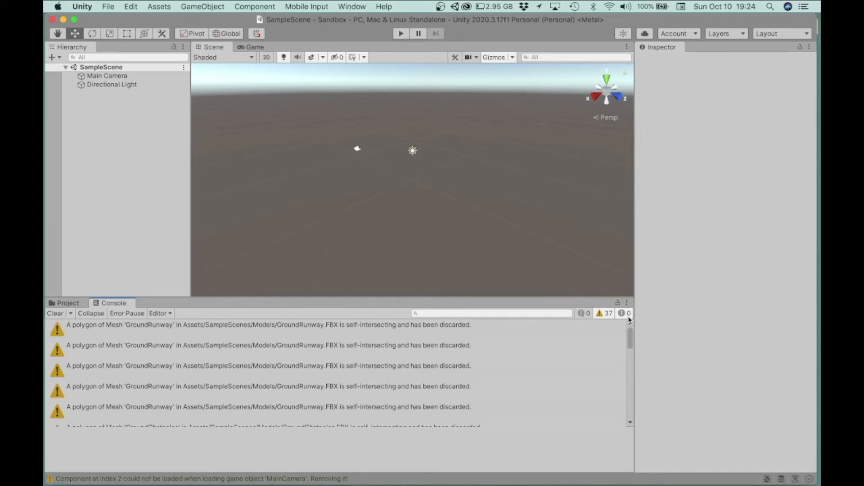
pyautogui.moveTo(543, 359)
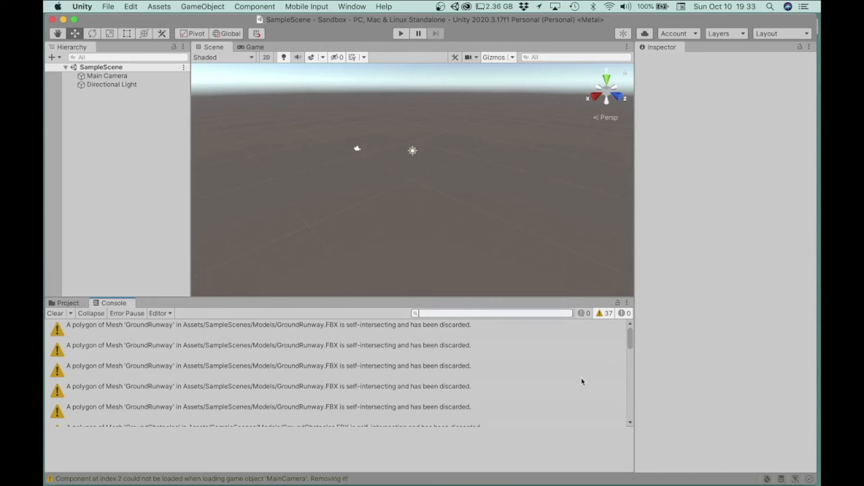
pyautogui.moveTo(514, 388)
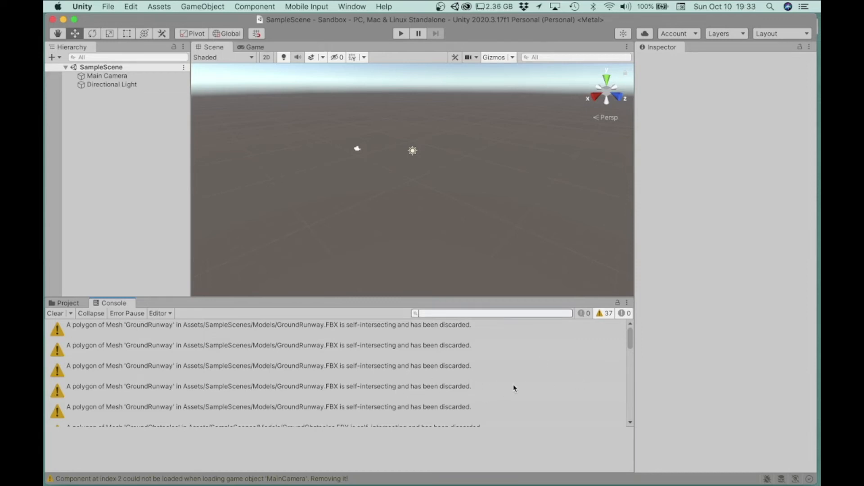
pyautogui.moveTo(524, 381)
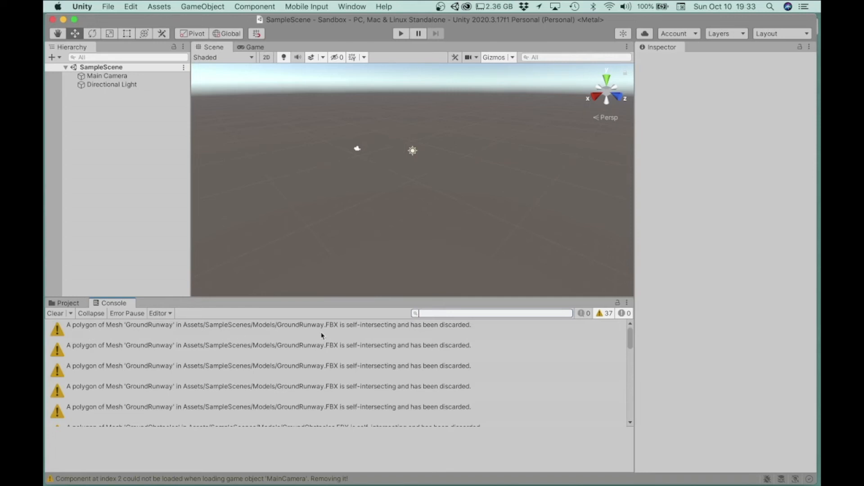
pyautogui.moveTo(177, 333)
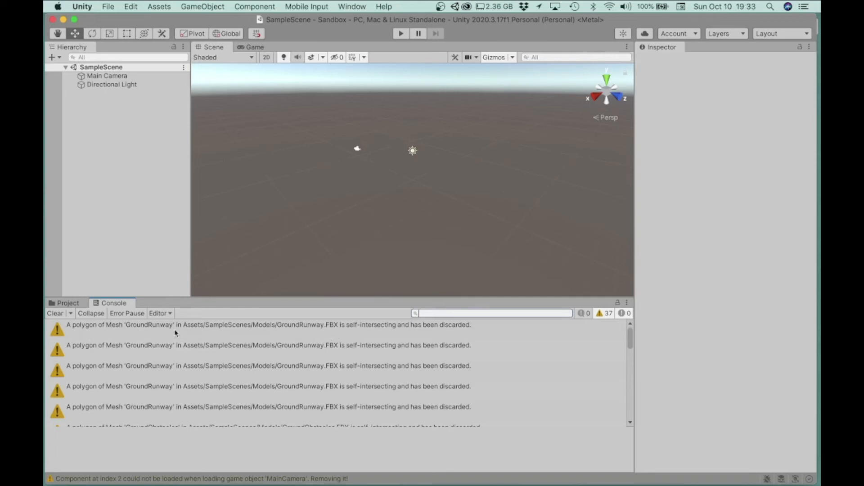
pyautogui.moveTo(225, 332)
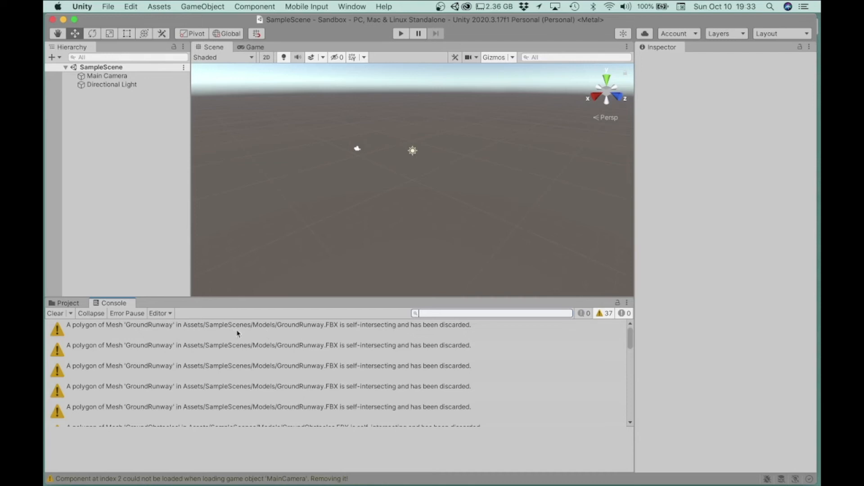
pyautogui.moveTo(331, 341)
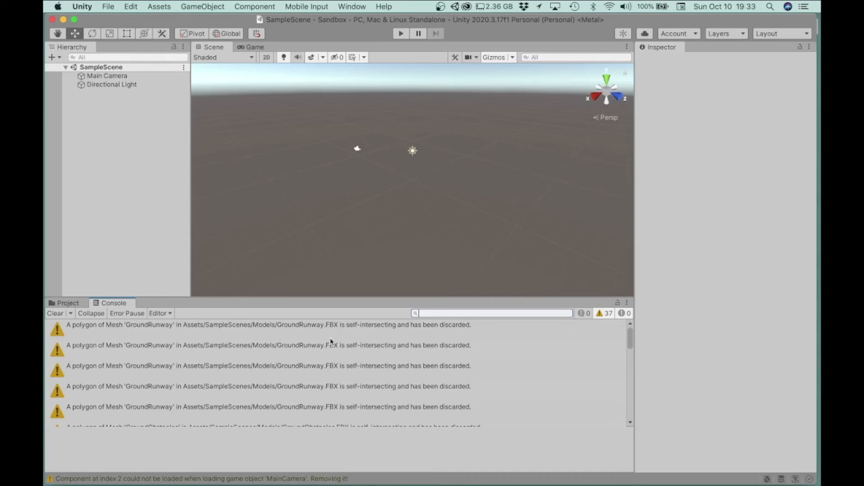
pyautogui.moveTo(328, 333)
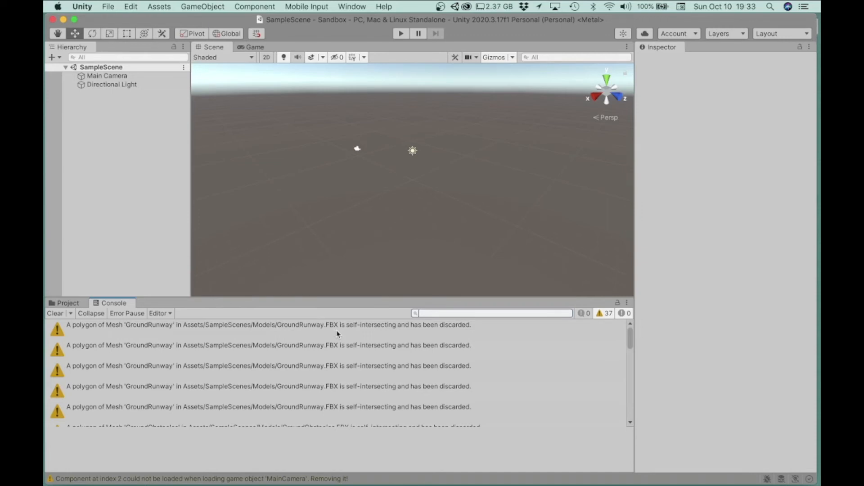
pyautogui.moveTo(253, 341)
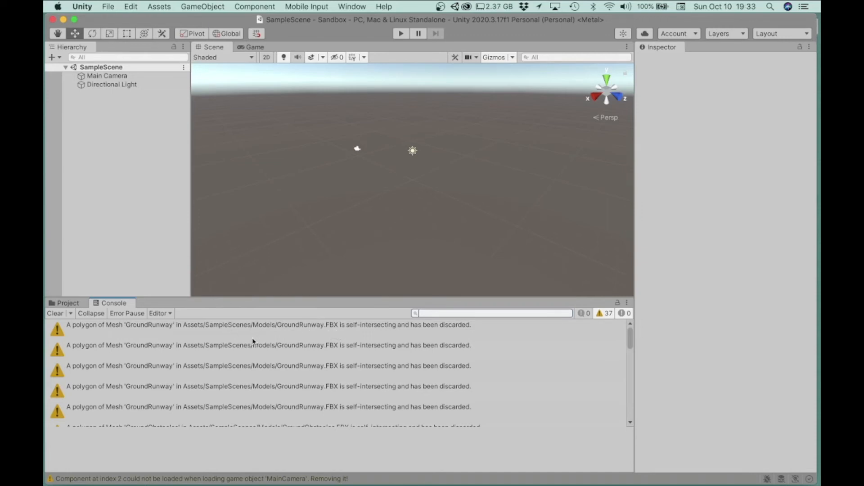
pyautogui.moveTo(108, 325)
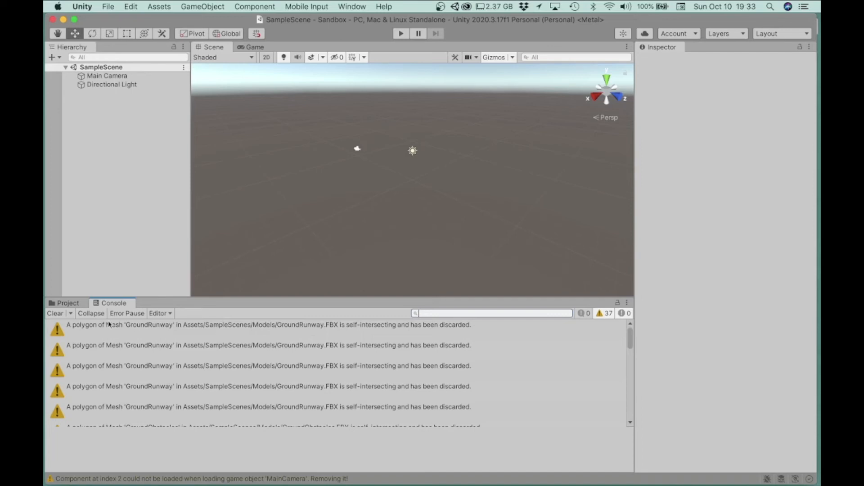
pyautogui.click(65, 303)
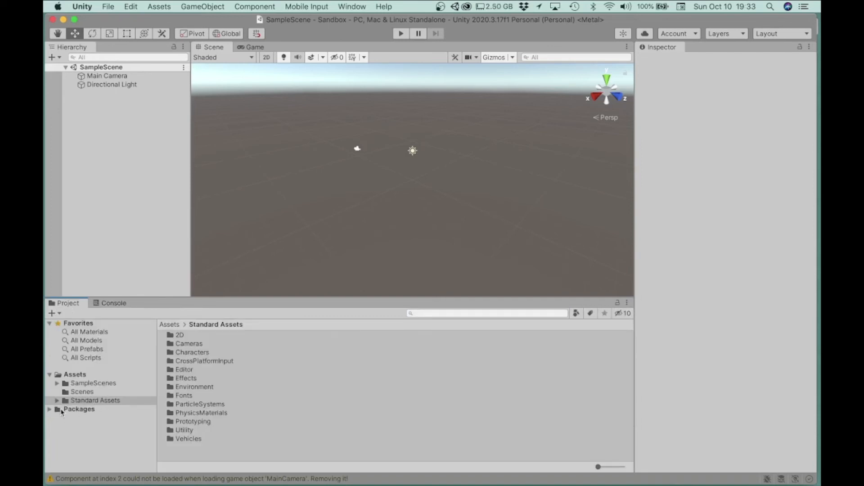
# Step: Select the GroundRunway model mesh and view its self-intersecting polygon warnings in the console
pyautogui.click(93, 383)
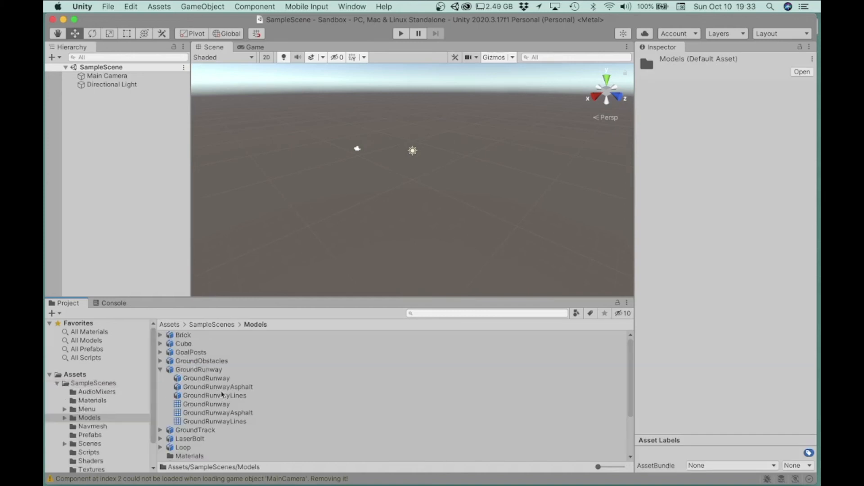
pyautogui.moveTo(196, 397)
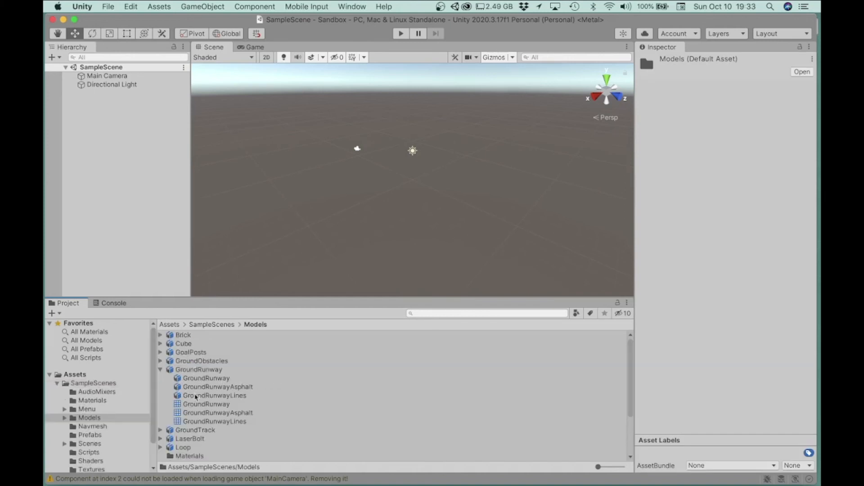
pyautogui.click(206, 378)
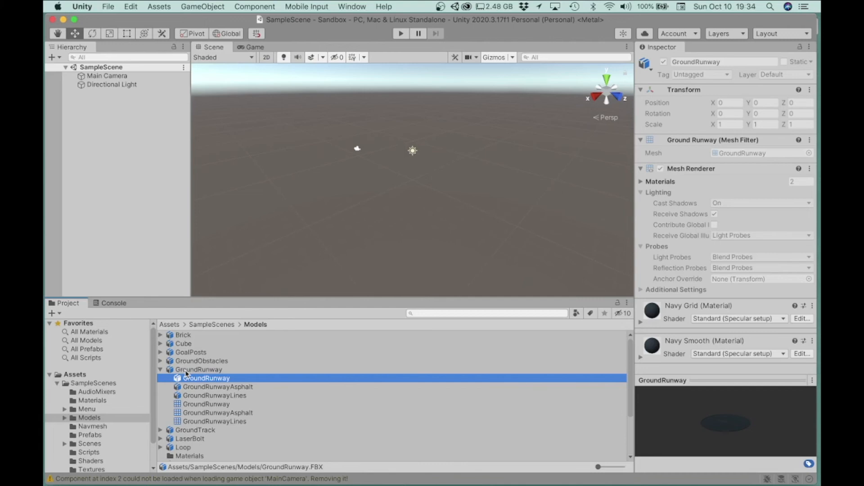
pyautogui.click(160, 369)
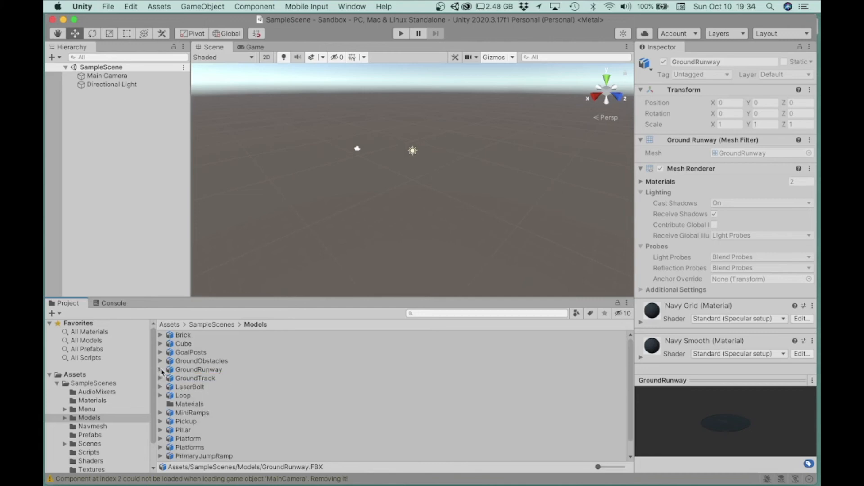
pyautogui.moveTo(372, 394)
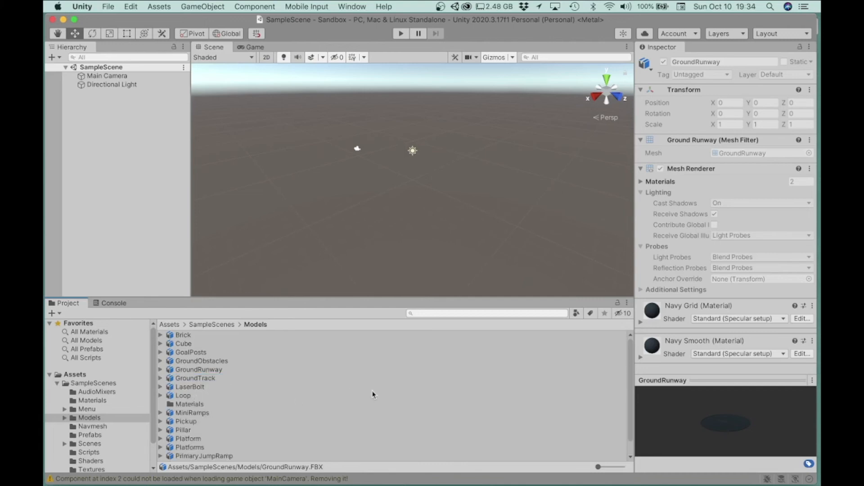
pyautogui.moveTo(115, 365)
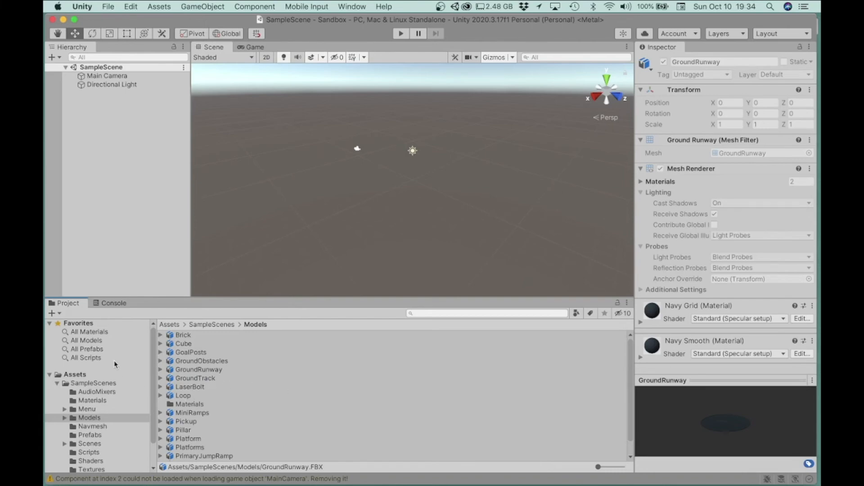
pyautogui.click(114, 303)
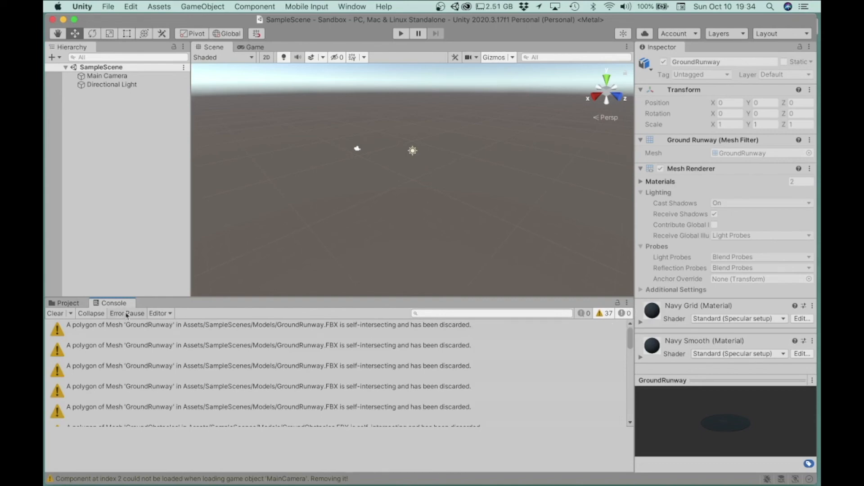
# Step: Search the project assets for 'fps'
pyautogui.click(66, 303)
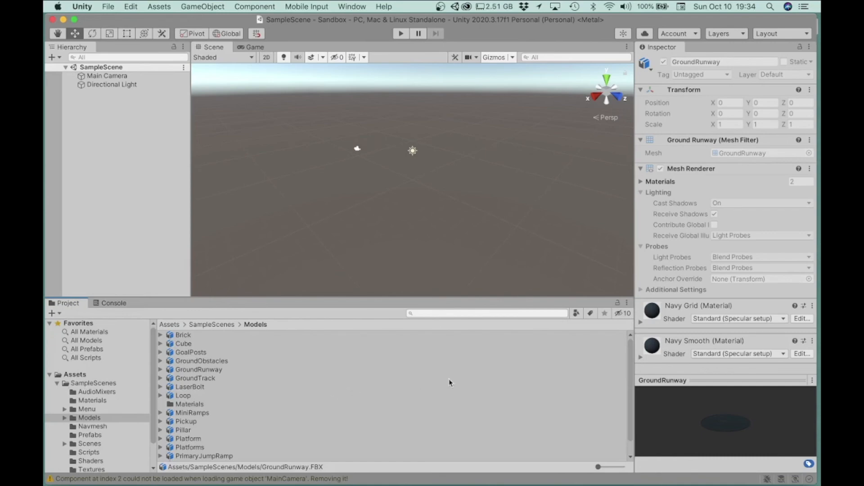
pyautogui.moveTo(463, 384)
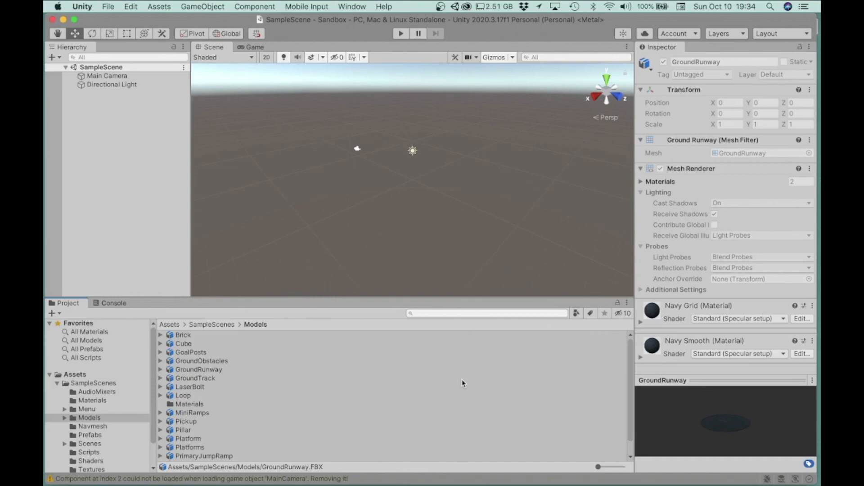
pyautogui.moveTo(384, 389)
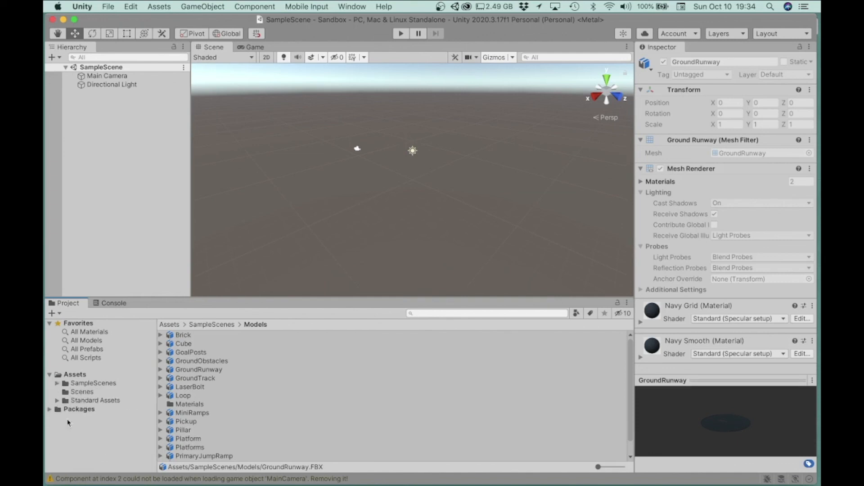
pyautogui.moveTo(95, 406)
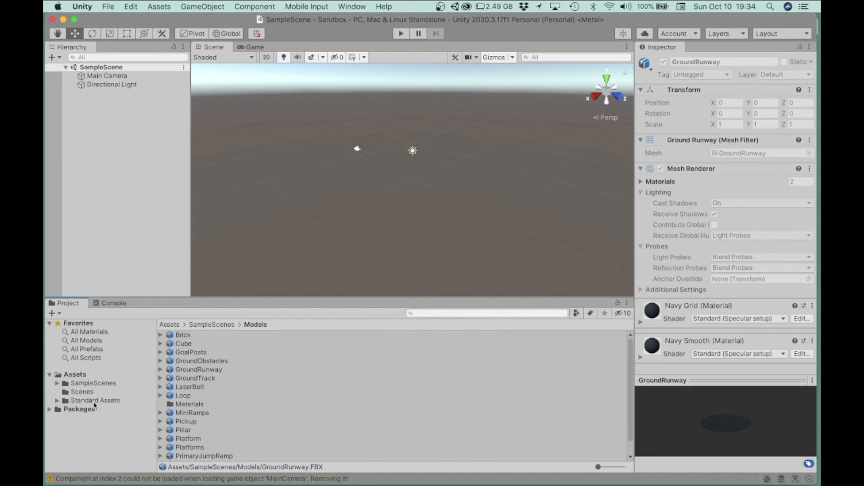
pyautogui.moveTo(432, 333)
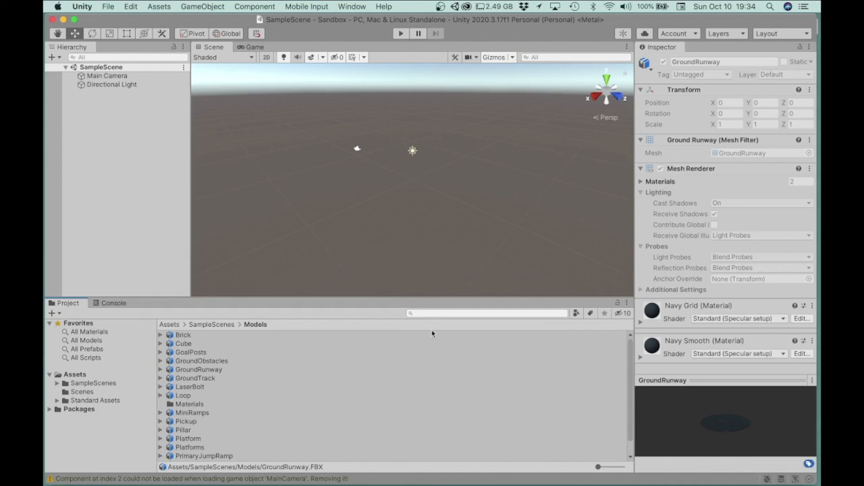
pyautogui.click(464, 314)
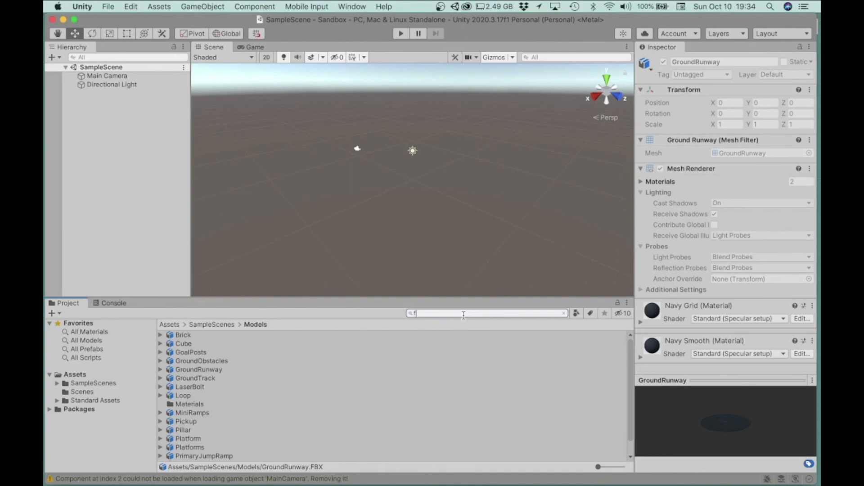
pyautogui.write('ps')
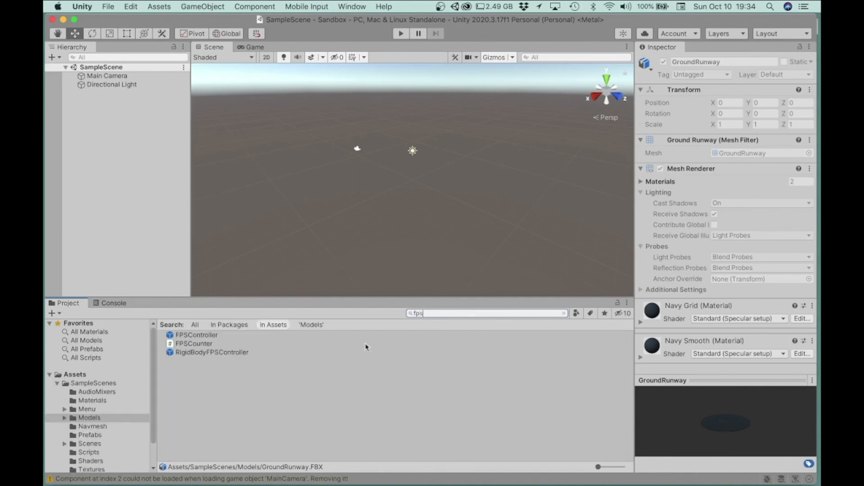
# Step: Inspect the FPSController prefab, then search the project for 'water'
pyautogui.click(196, 335)
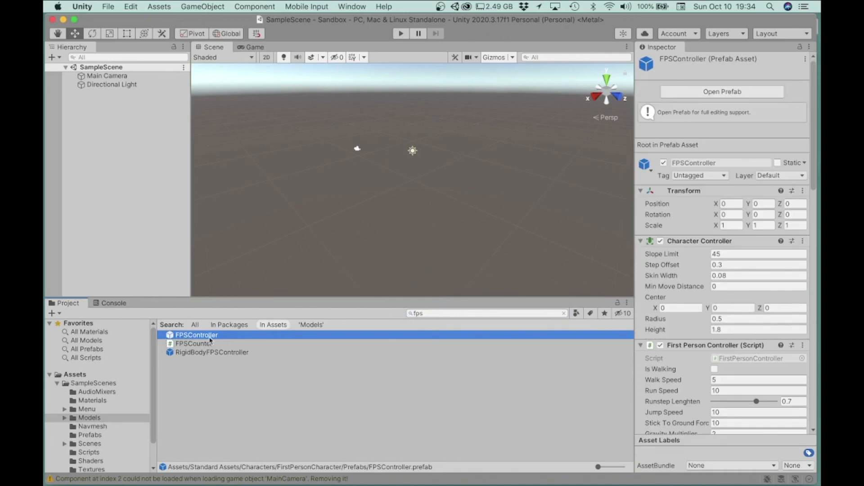
pyautogui.moveTo(280, 245)
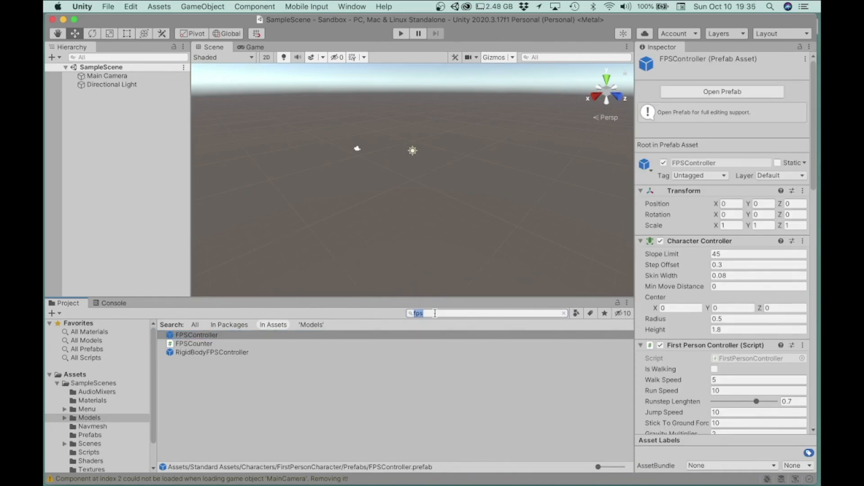
pyautogui.write('water')
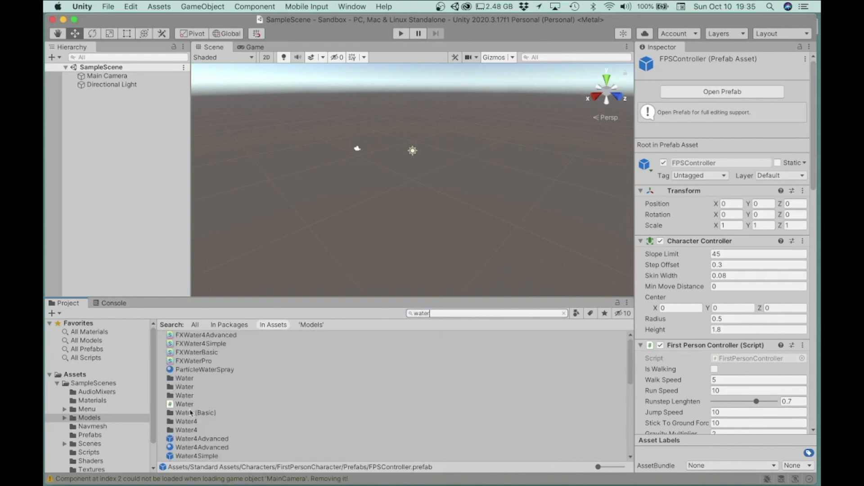
# Step: Drag the WaterProDaytime prefab from the water search results into the Scene view
pyautogui.scroll(-3)
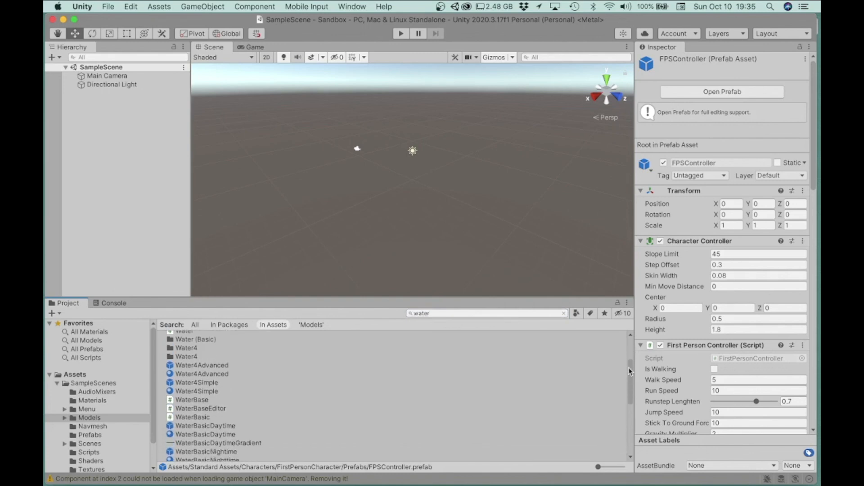
pyautogui.scroll(-3)
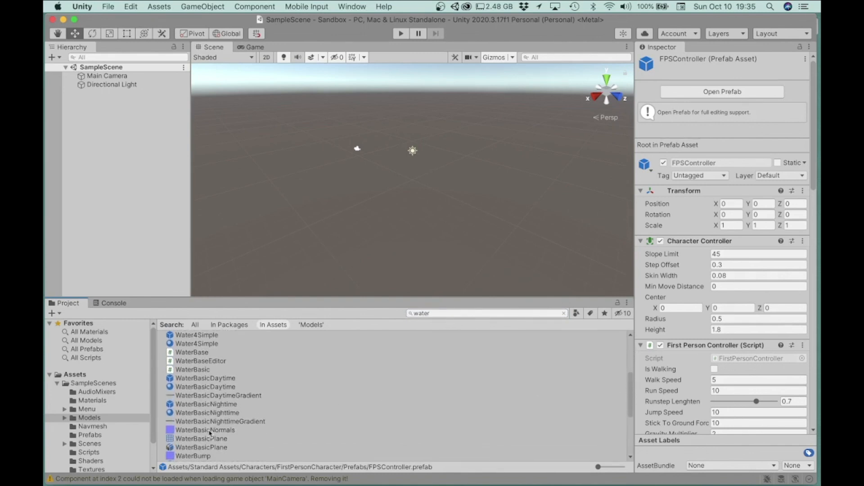
pyautogui.scroll(-3)
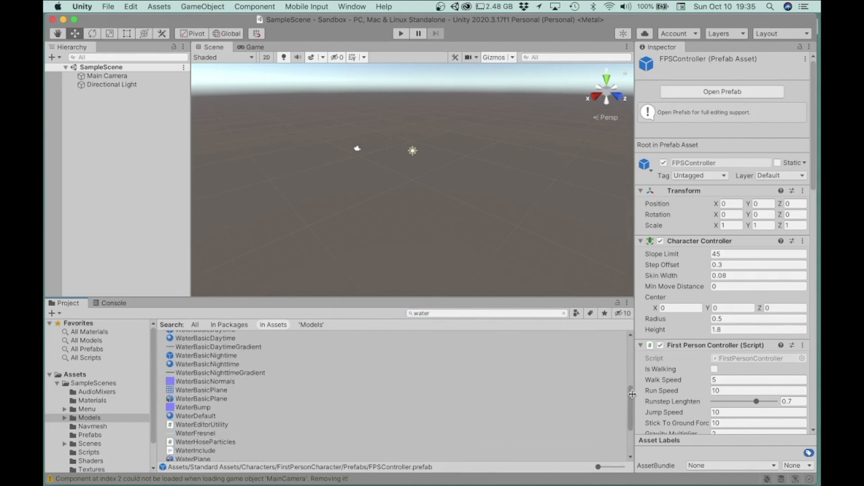
pyautogui.scroll(-3)
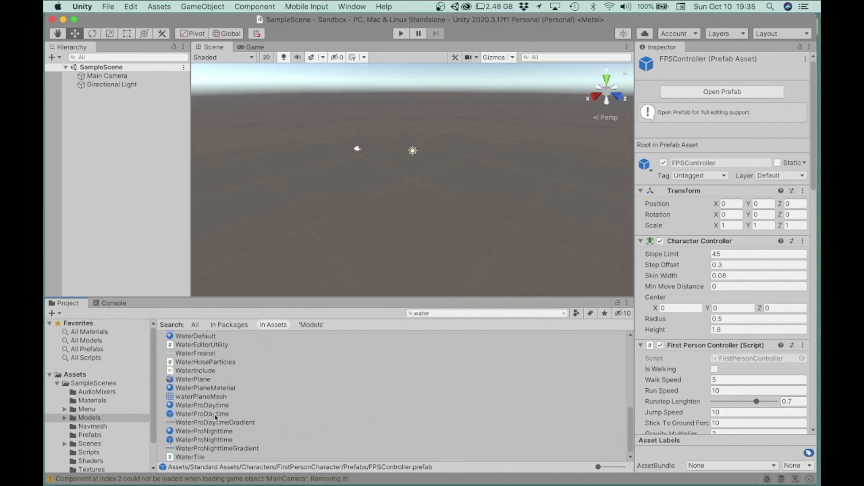
pyautogui.click(202, 413)
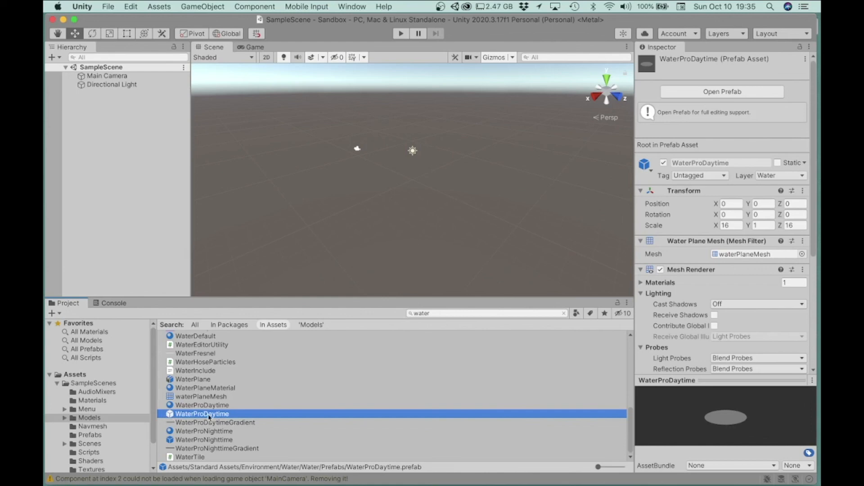
pyautogui.moveTo(362, 221)
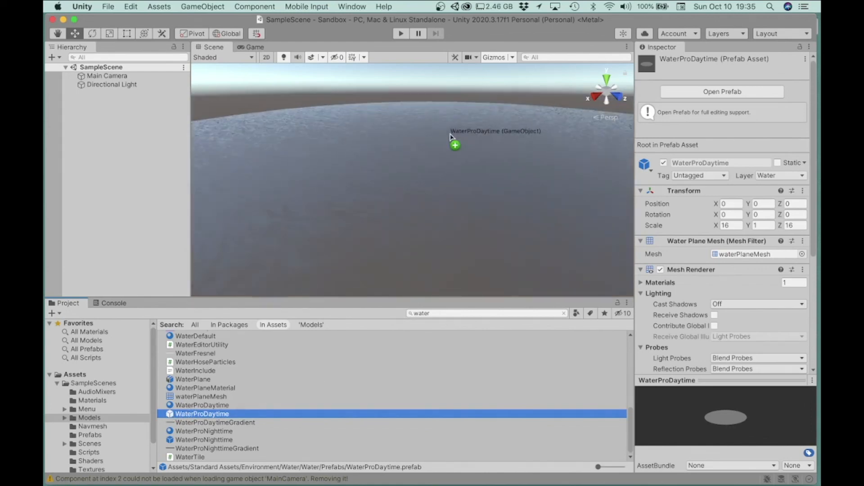
pyautogui.moveTo(202, 413); pyautogui.dragTo(454, 145)
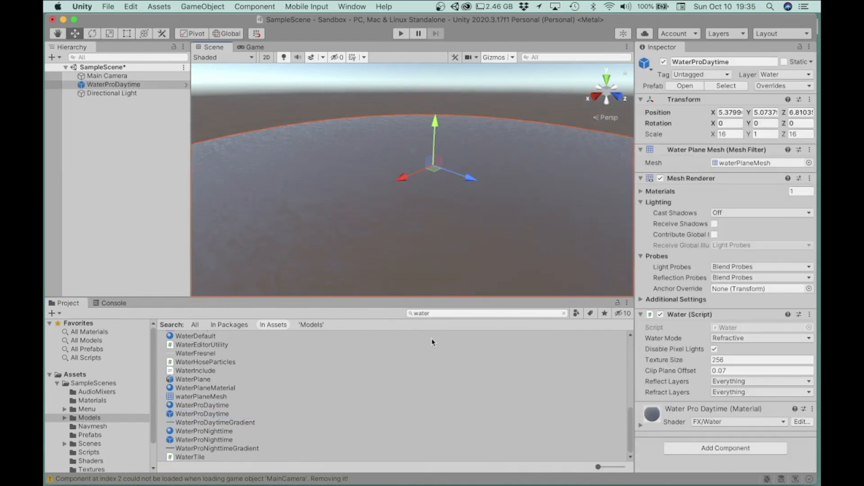